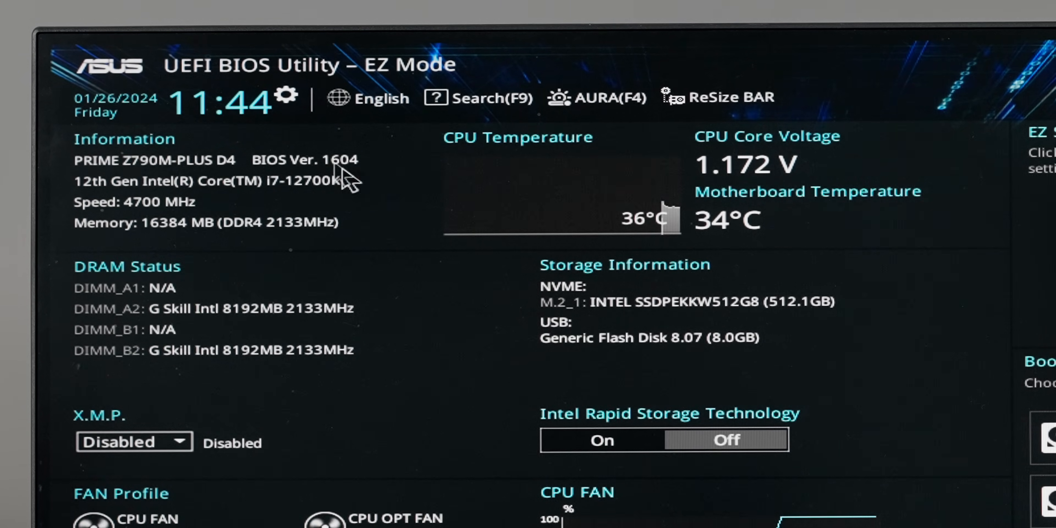
# Set Ai Overclock Tuner to XMP I and ASUS MultiCore Enhancement to Disabled – Enforce All limits.
pyautogui.scroll(-3)
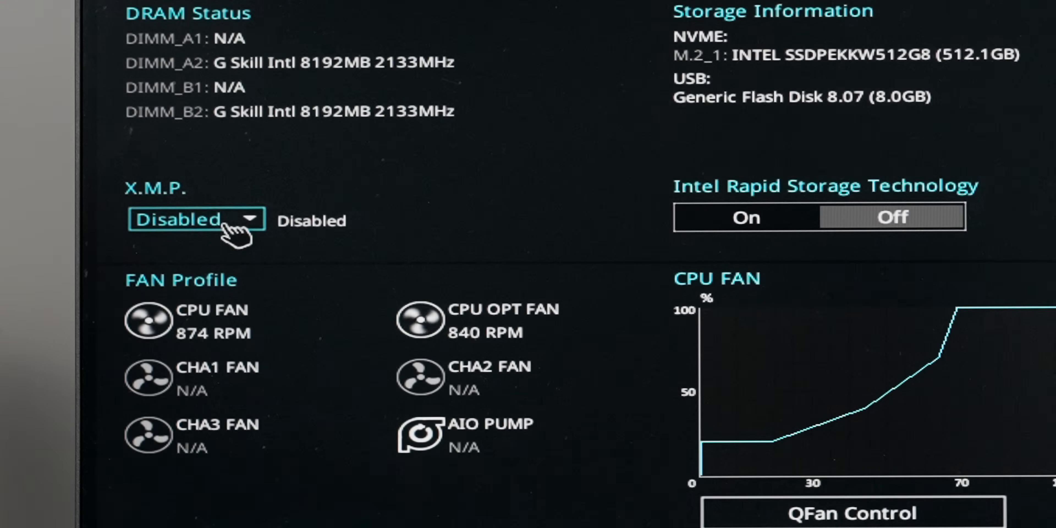
pyautogui.moveTo(317, 202)
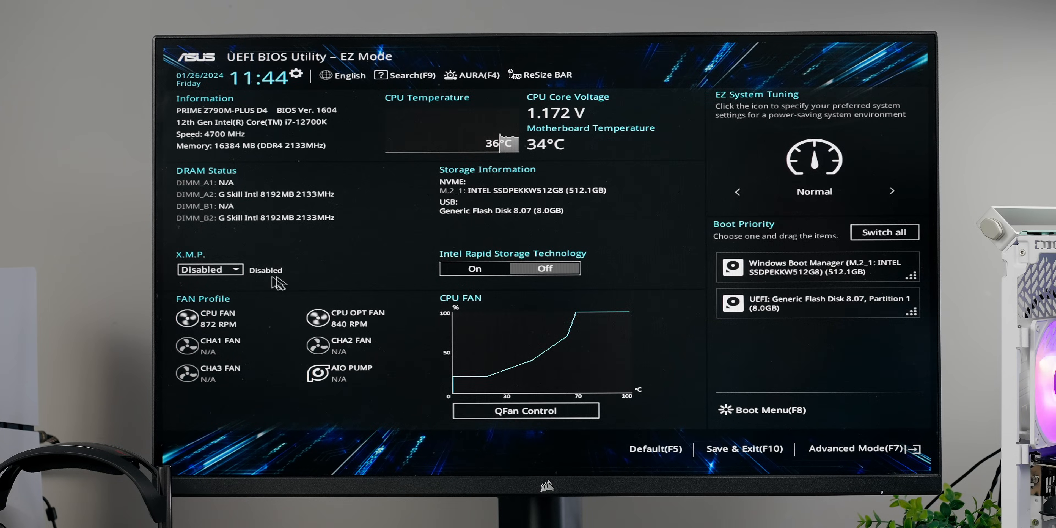
pyautogui.click(209, 269)
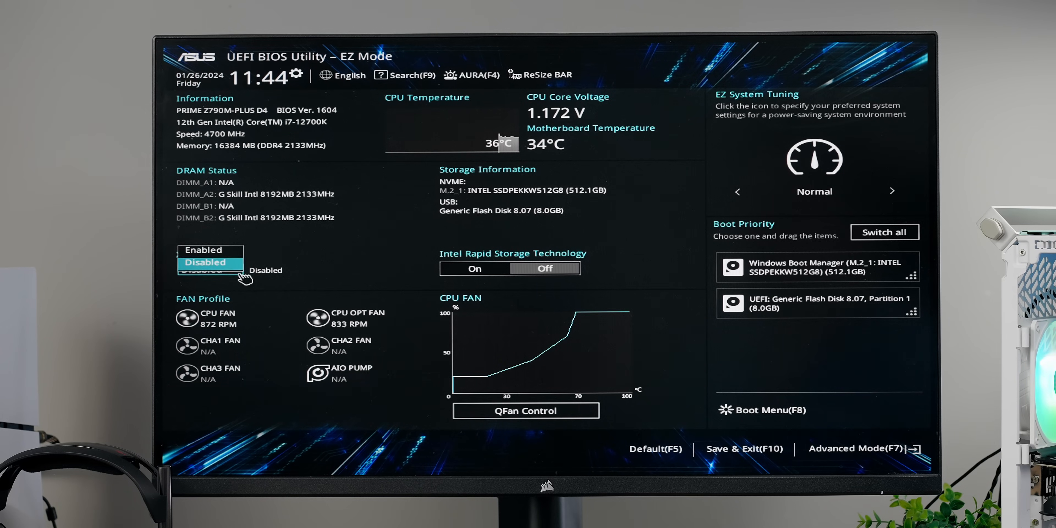
pyautogui.click(204, 261)
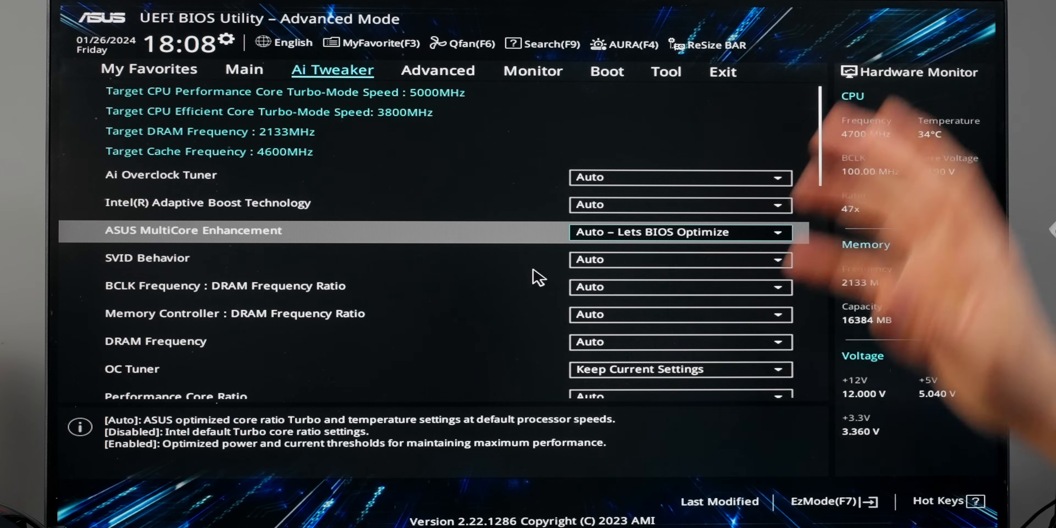
pyautogui.moveTo(539, 276)
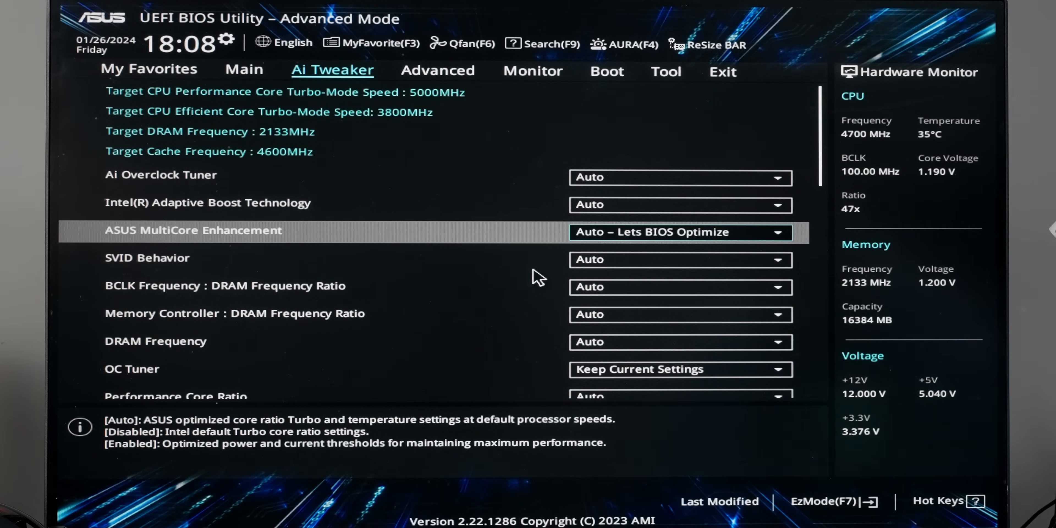
pyautogui.click(678, 231)
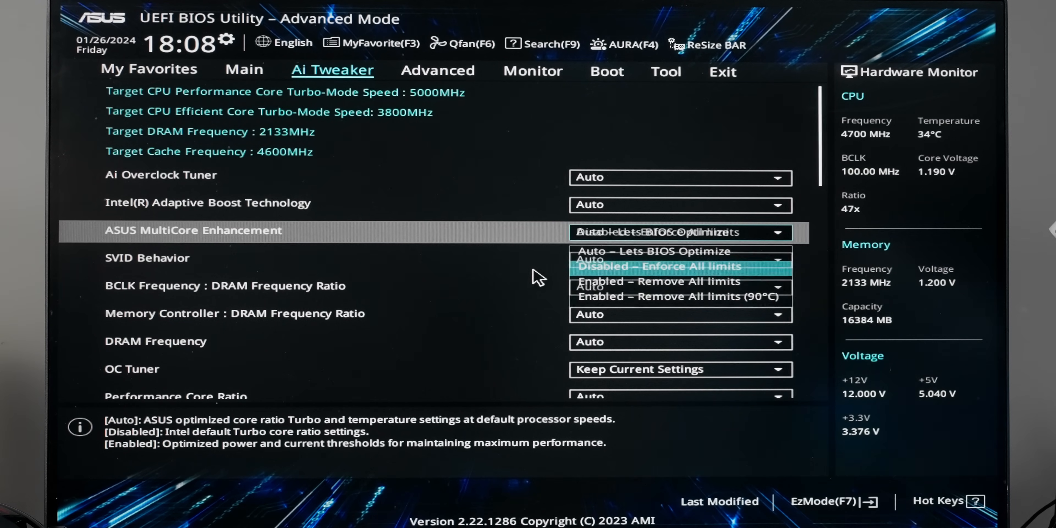
pyautogui.click(658, 266)
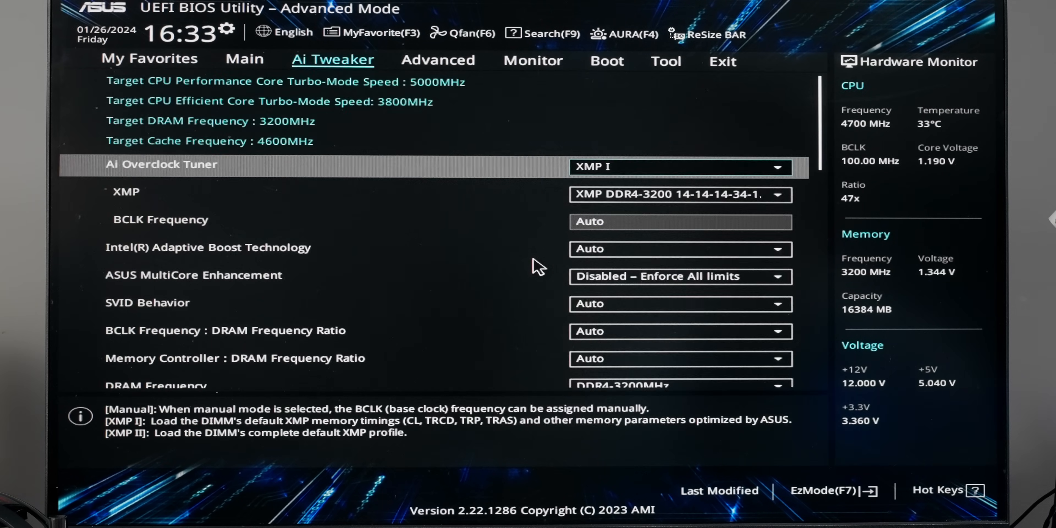
# Under Advanced > PCH PCI Express Configuration, change PCIEX16(G4) Link Speed from Auto to a fixed Gen.
pyautogui.click(437, 60)
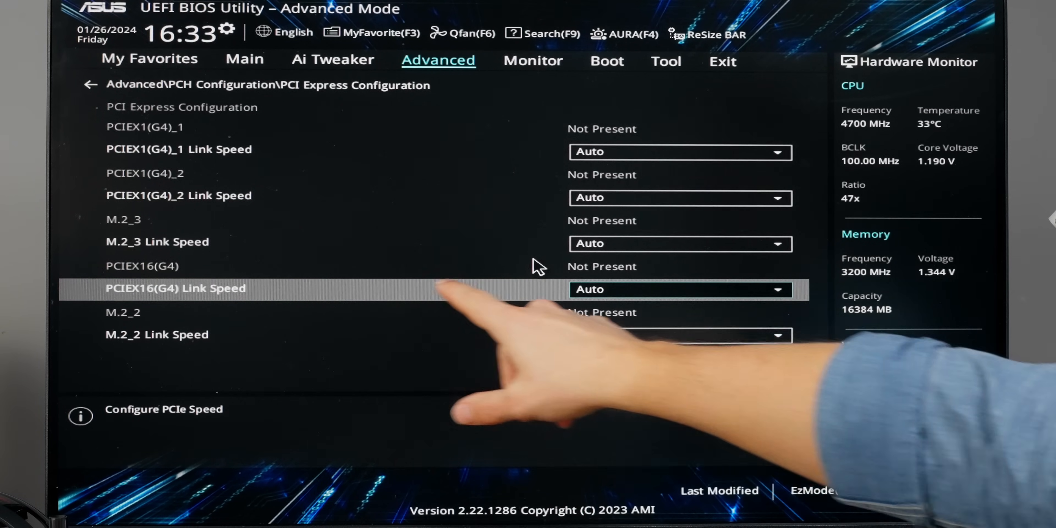
pyautogui.click(679, 288)
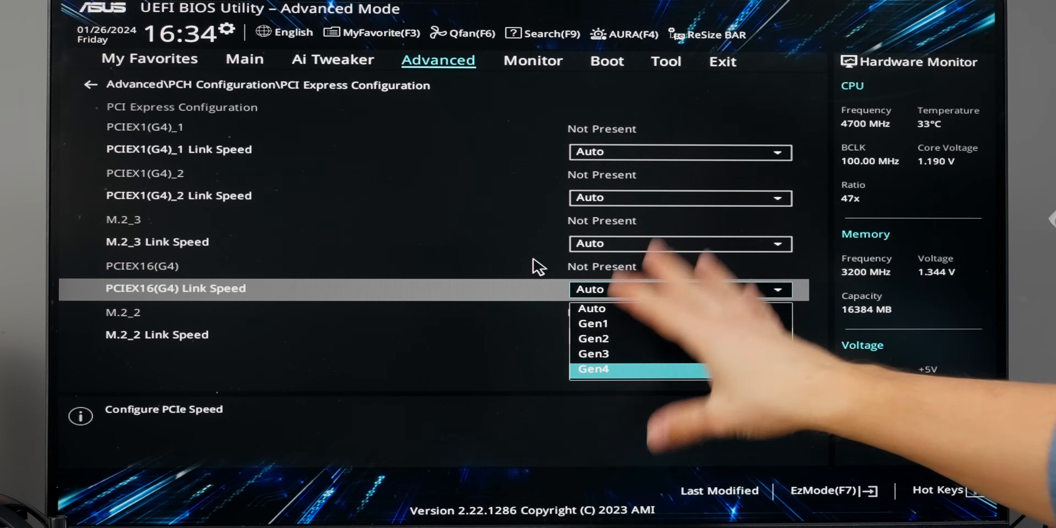
pyautogui.moveTo(539, 267)
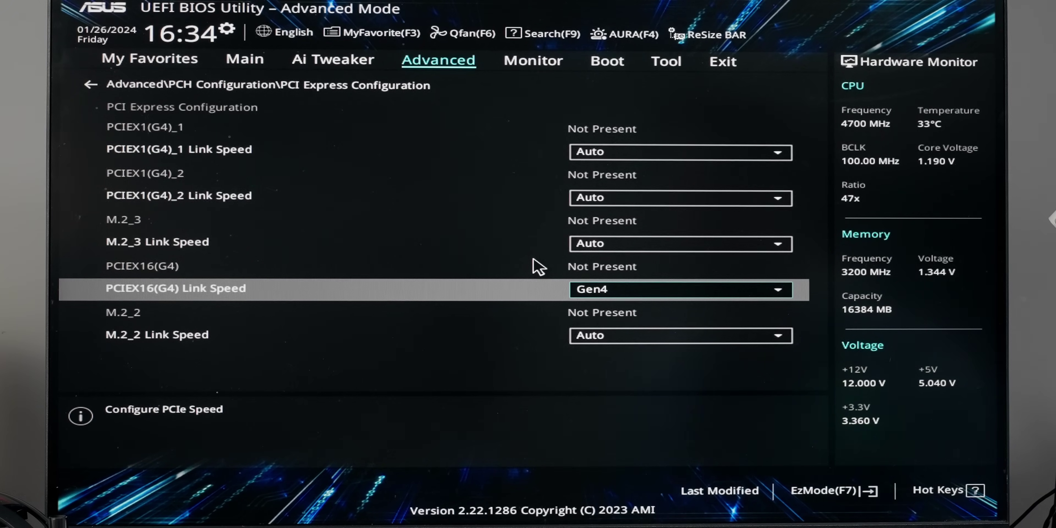
pyautogui.click(680, 288)
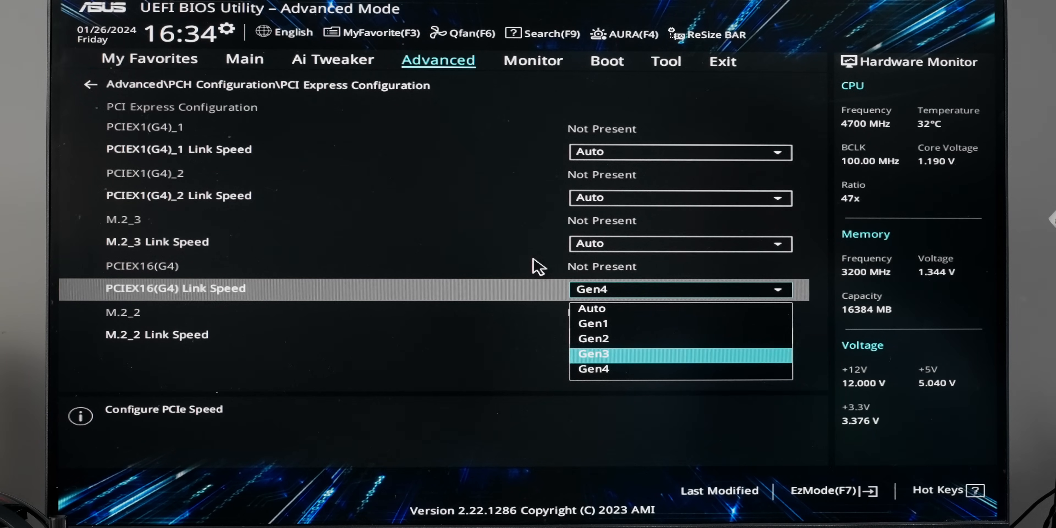
pyautogui.click(591, 307)
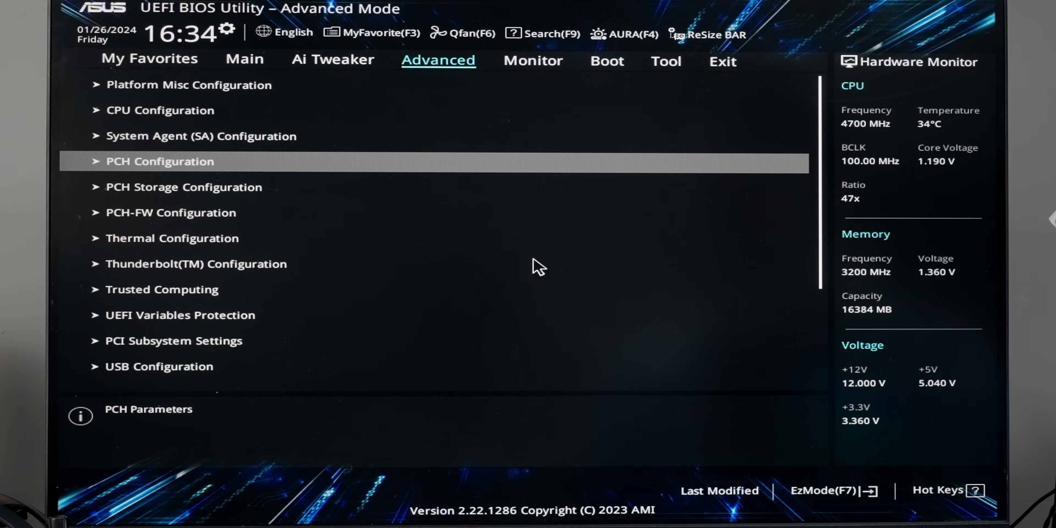
# Review the System Agent PCIe link speeds for M.2_1 and PCIEX16(G5), left on Auto.
pyautogui.click(200, 135)
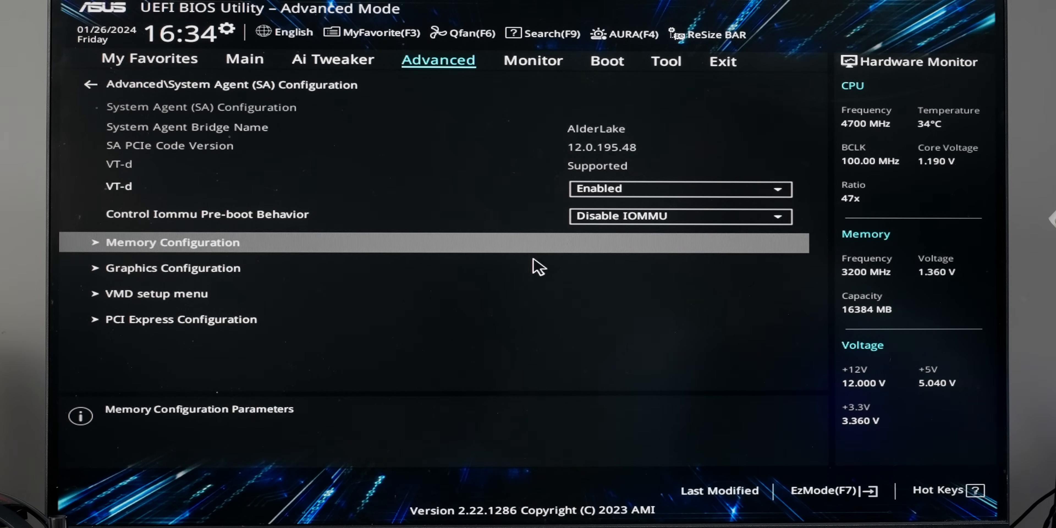
pyautogui.click(180, 318)
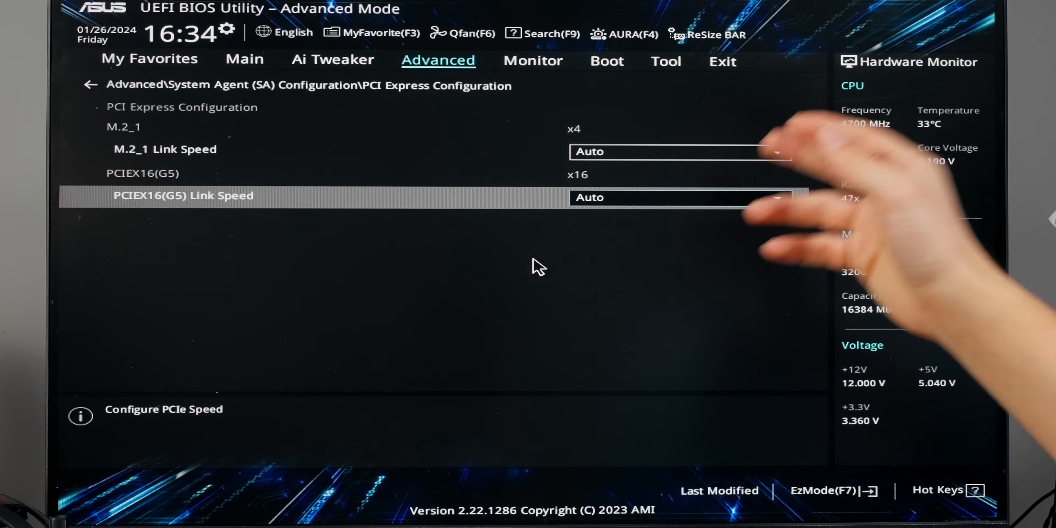
pyautogui.click(680, 197)
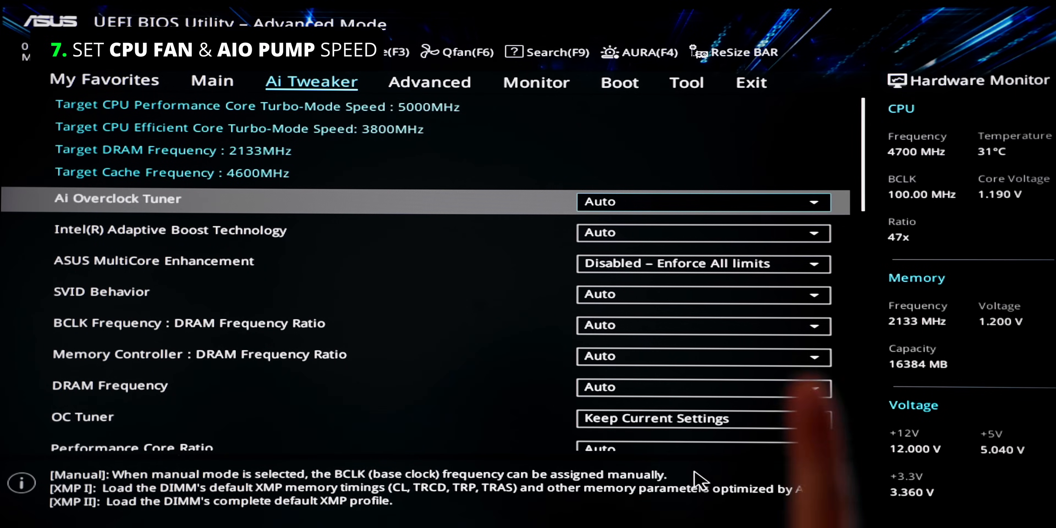
# Under Monitor > Q-Fan Configuration, set CPU Fan Q-Fan Control to PWM Mode.
pyautogui.click(535, 82)
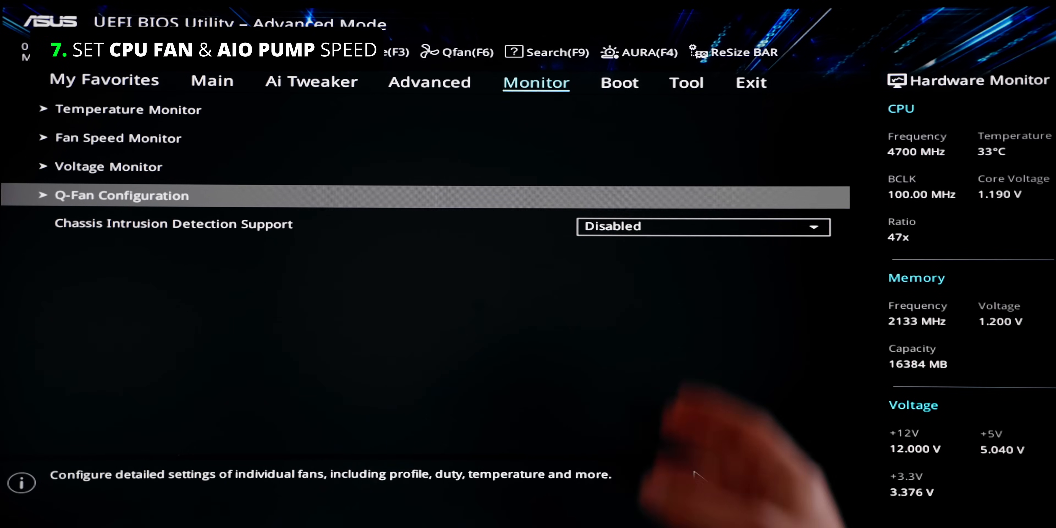
pyautogui.click(120, 195)
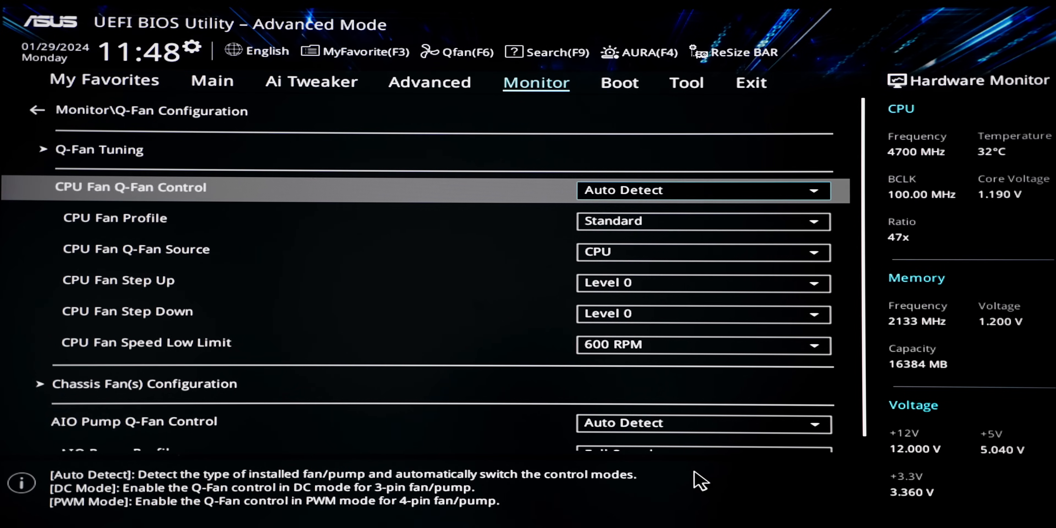
pyautogui.click(702, 190)
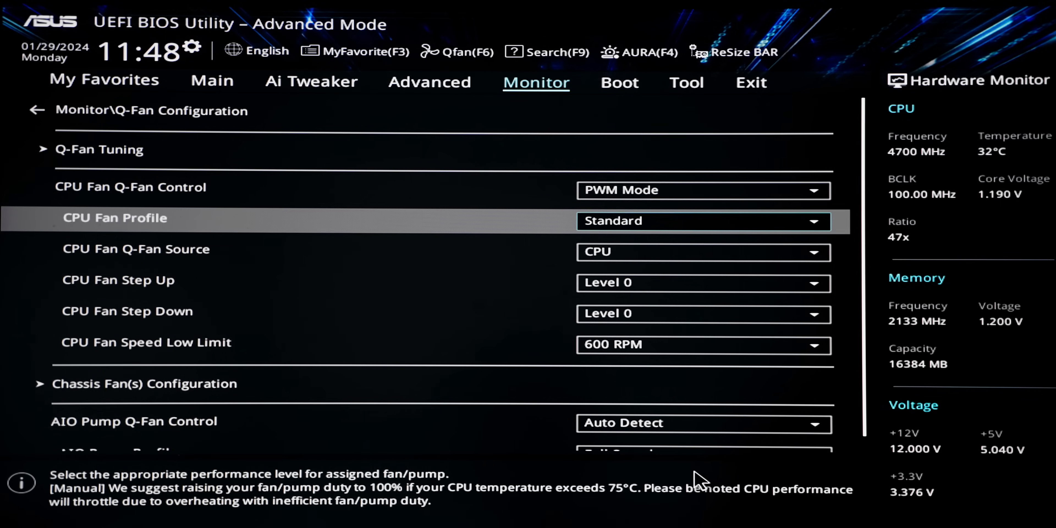
pyautogui.click(702, 220)
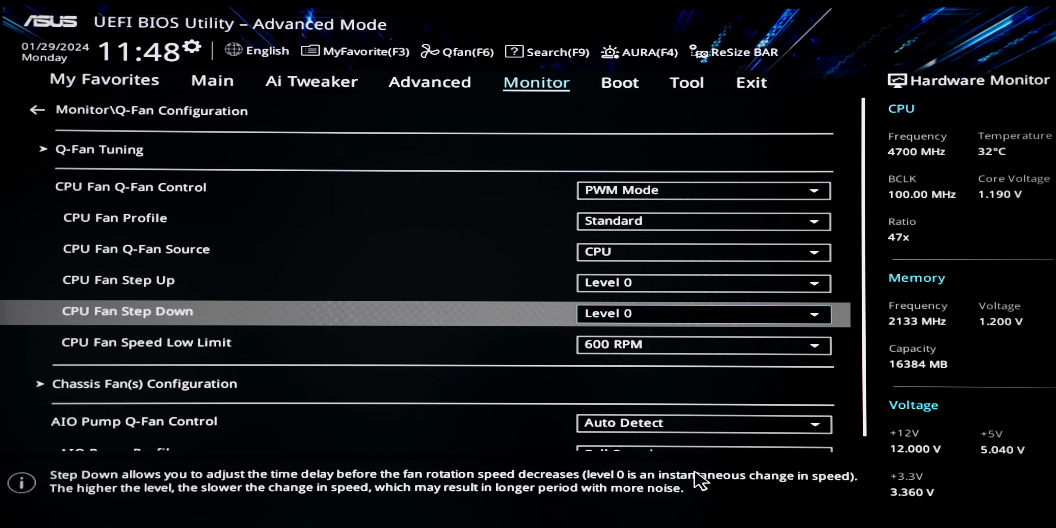
pyautogui.scroll(-3)
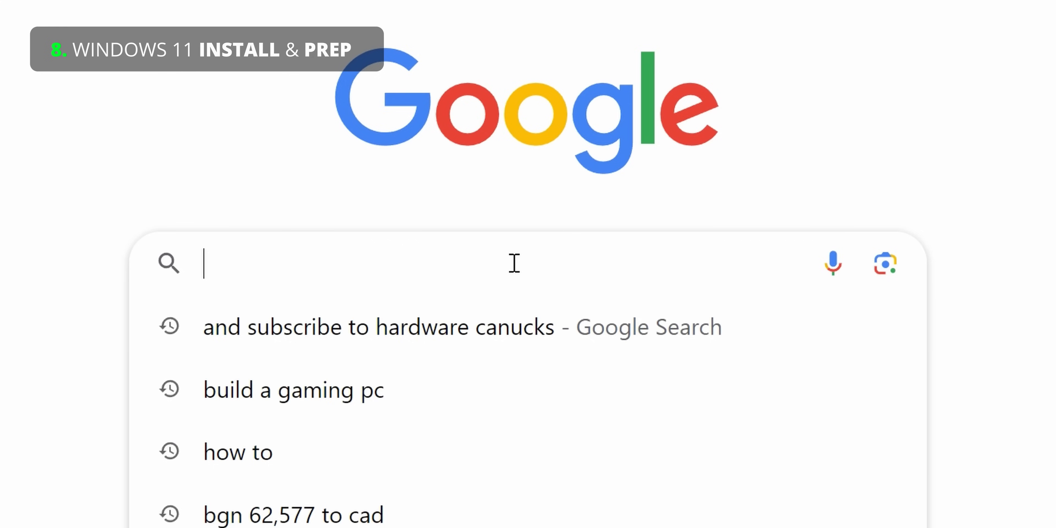
# Search for the Windows 11 Media Creation Tool, accept its license, keep English Windows 11, and choose USB flash drive.
pyautogui.write('Windows 11 media creation tool')
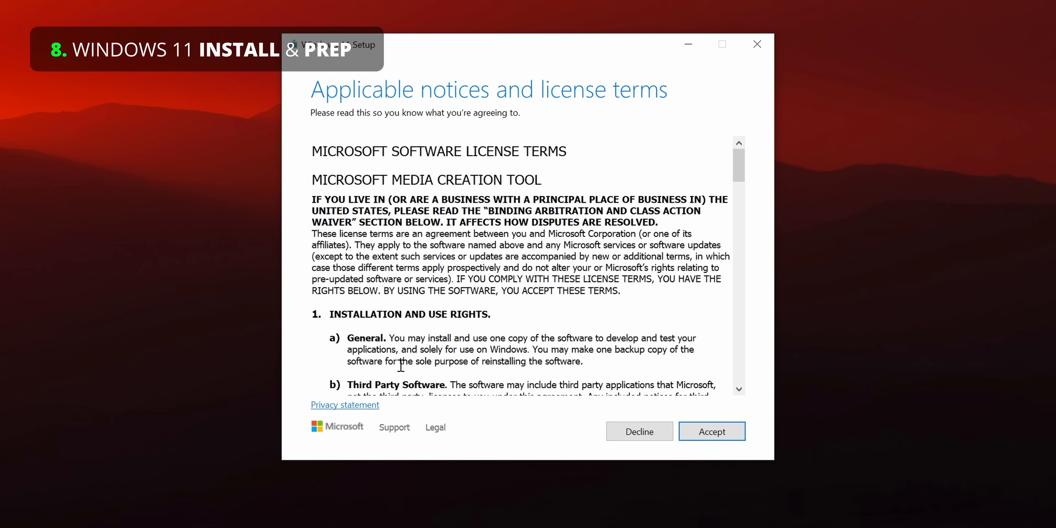
pyautogui.click(711, 431)
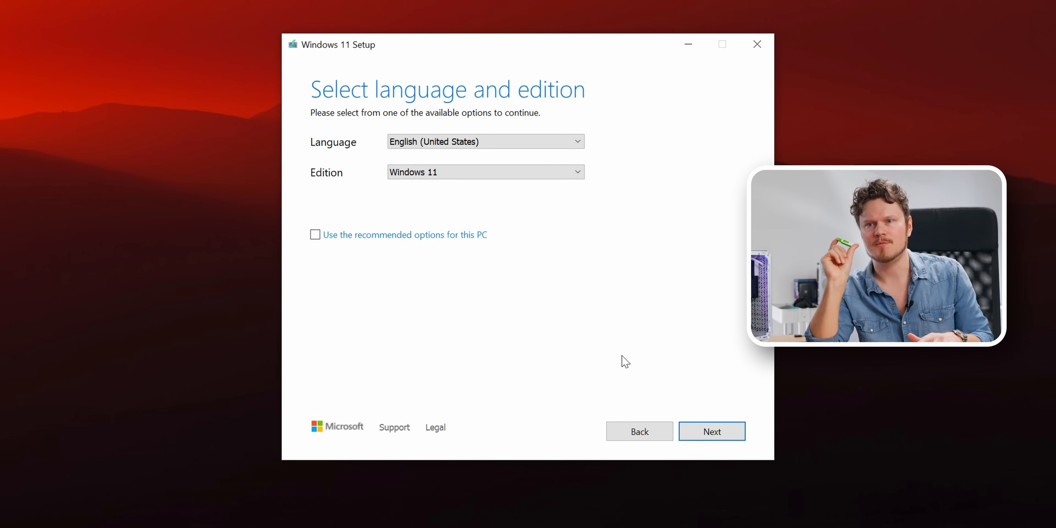
pyautogui.click(711, 431)
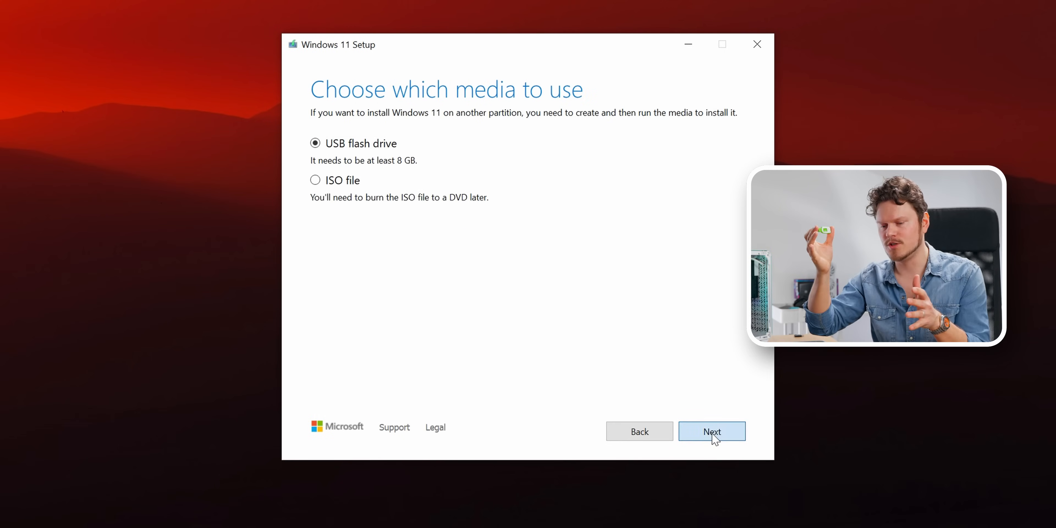
pyautogui.click(711, 431)
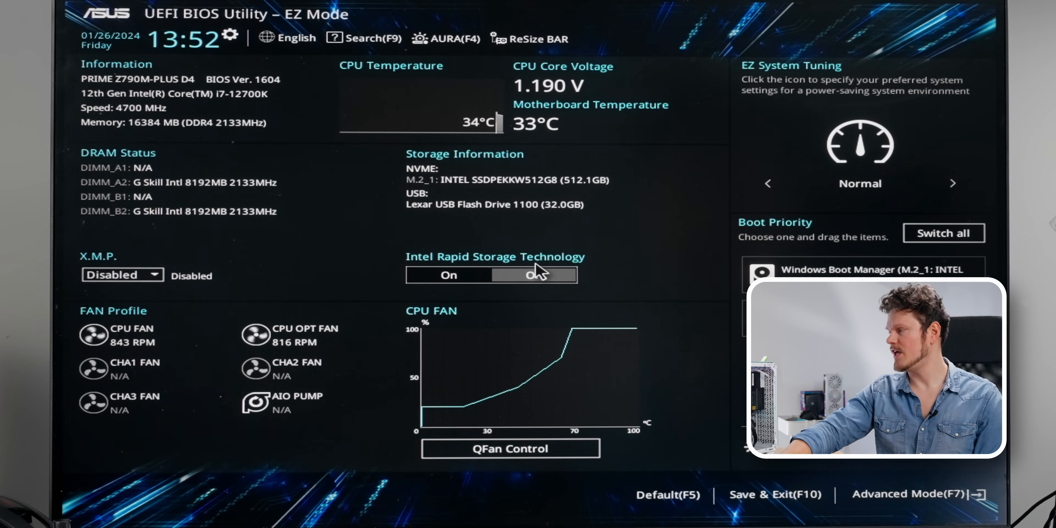
# From Advanced Mode's Boot page, boot override to the UEFI Lexar USB Flash Drive.
pyautogui.click(910, 494)
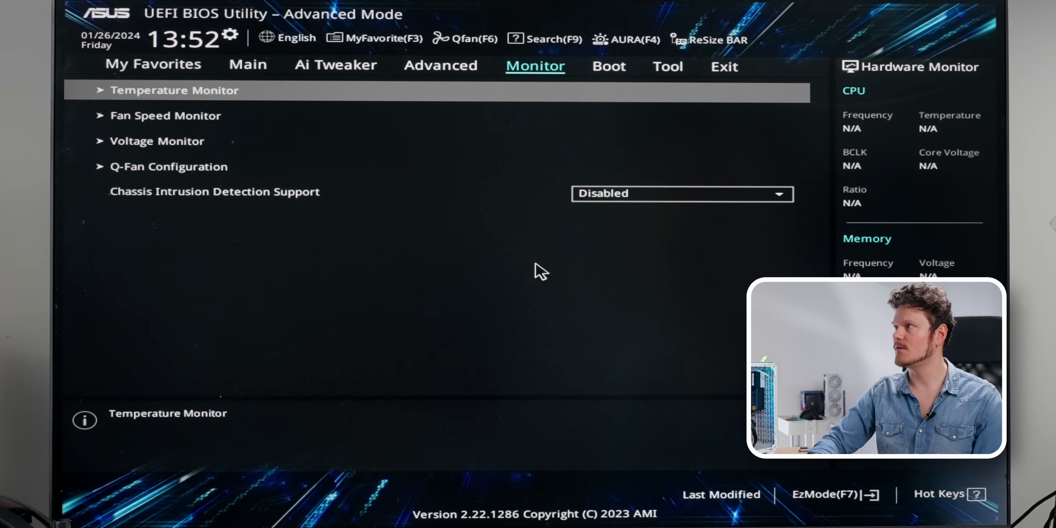
pyautogui.click(608, 66)
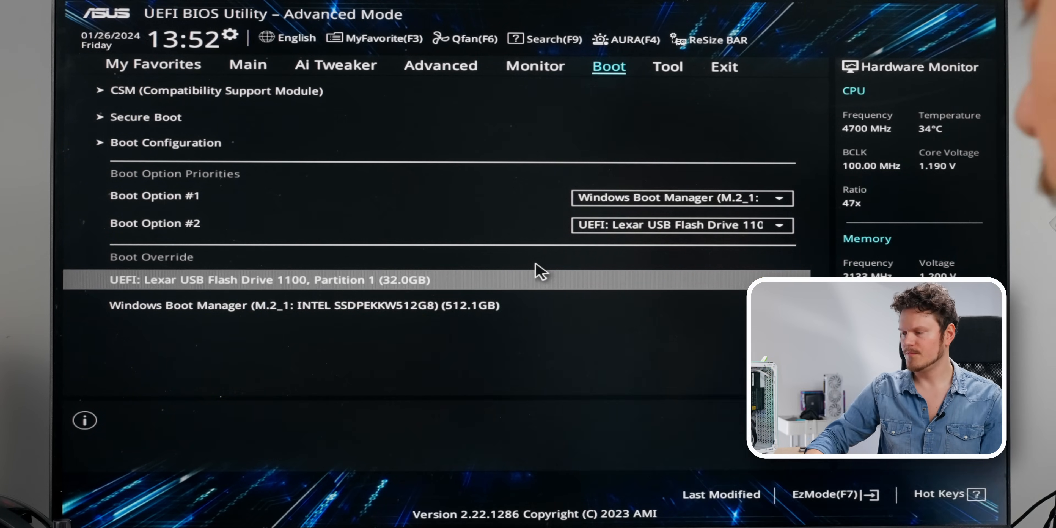
pyautogui.click(269, 279)
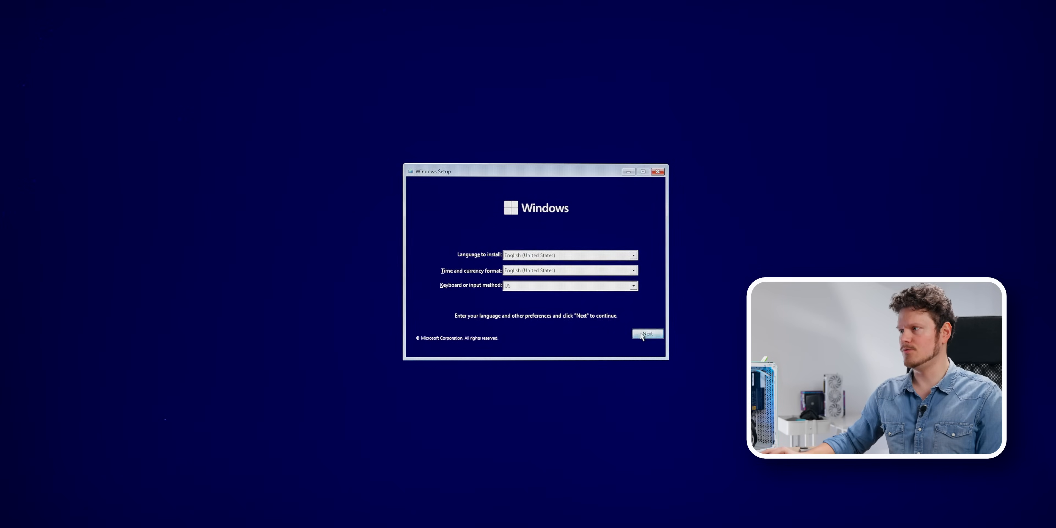
# Keep language defaults, skip the product key, choose Windows 11 Home, and select Drive 0 Partition 1.
pyautogui.click(647, 334)
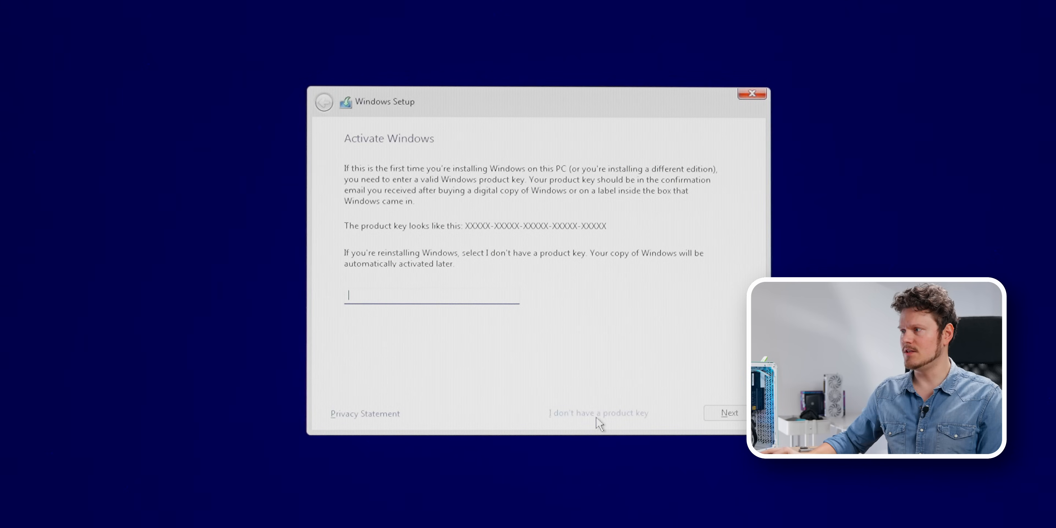
pyautogui.click(598, 413)
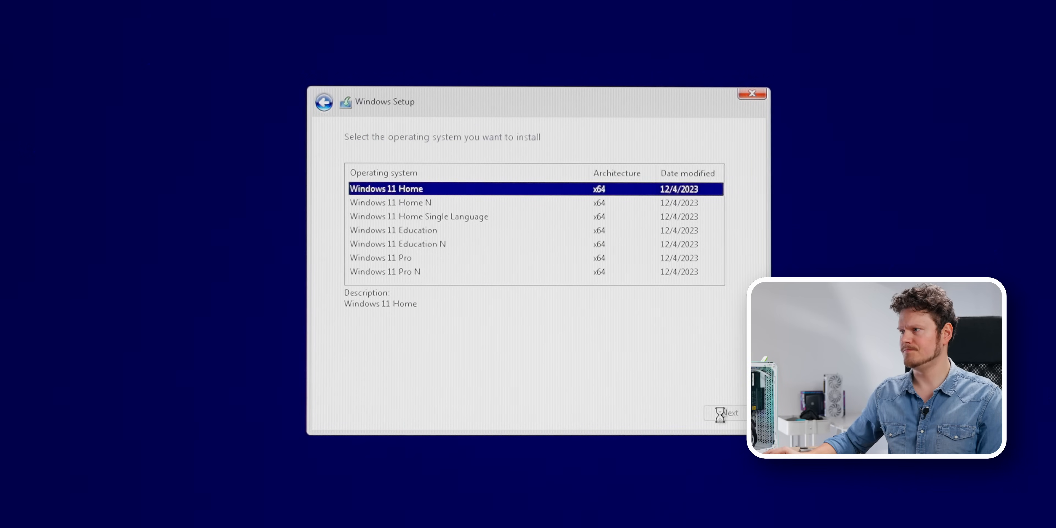
pyautogui.click(724, 412)
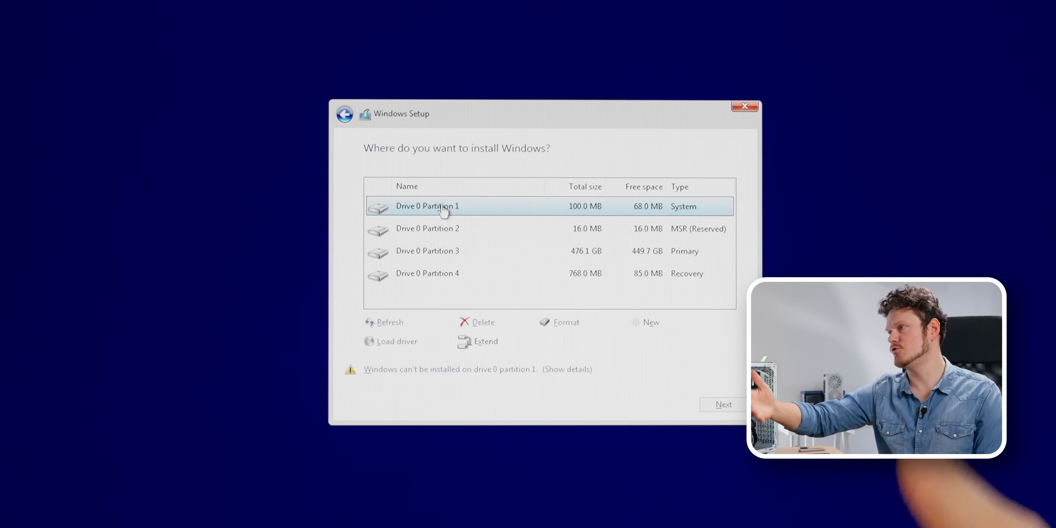
pyautogui.click(426, 229)
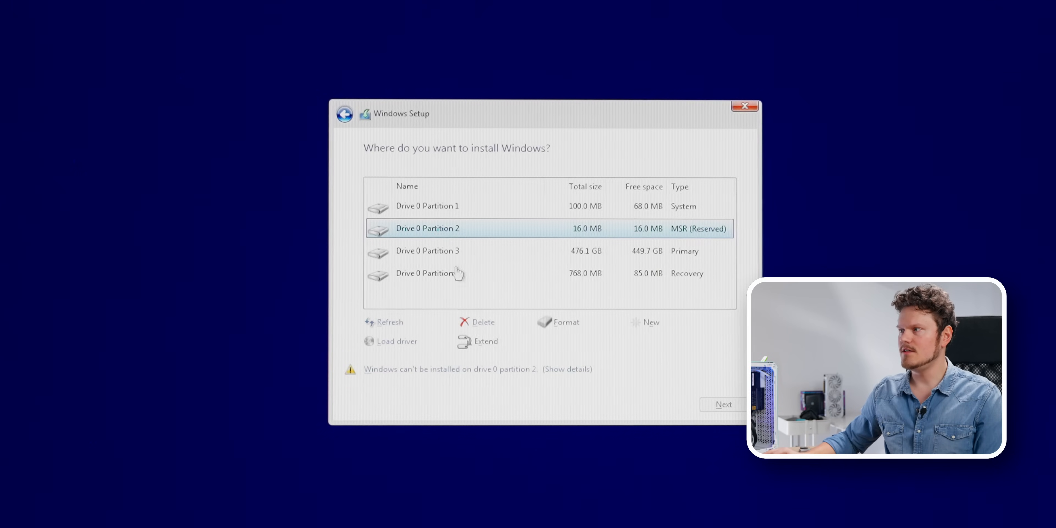
# Delete Drive 0's remaining partitions, leaving 476.9 GB of unallocated space.
pyautogui.click(482, 322)
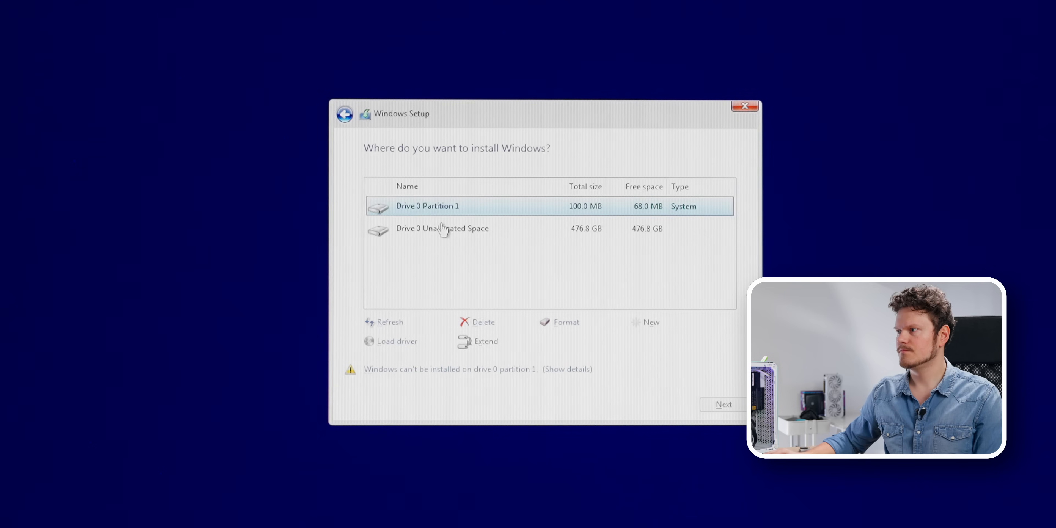
pyautogui.click(482, 321)
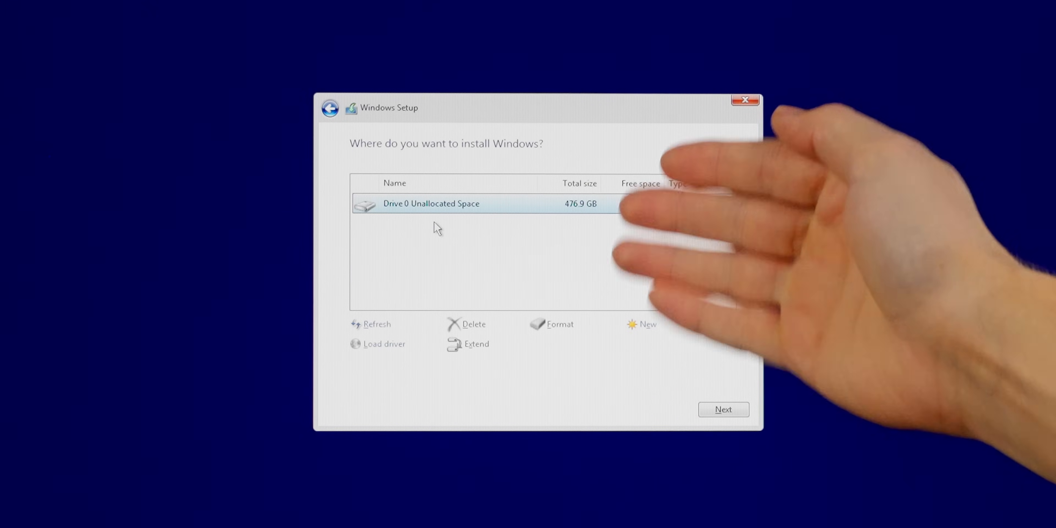
pyautogui.click(722, 409)
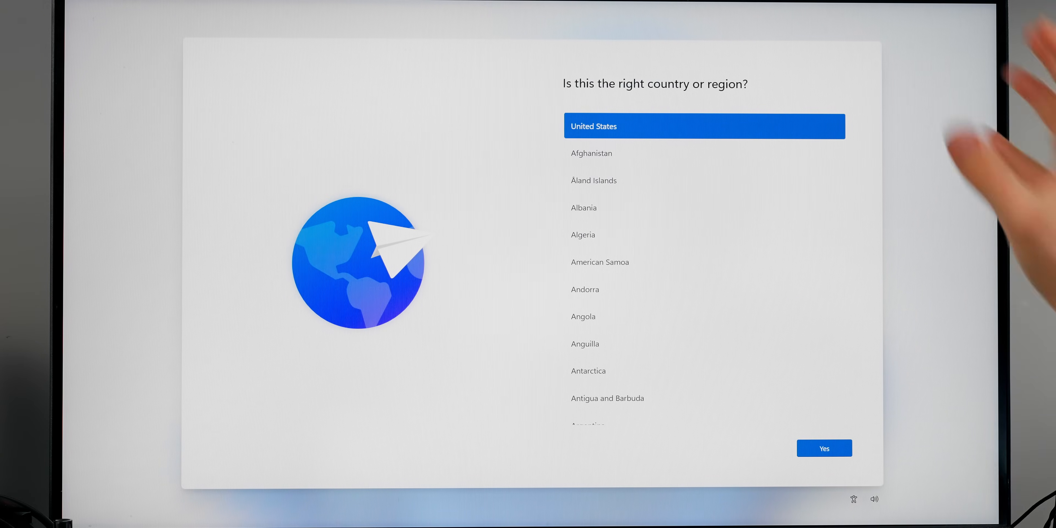
pyautogui.moveTo(438, 237)
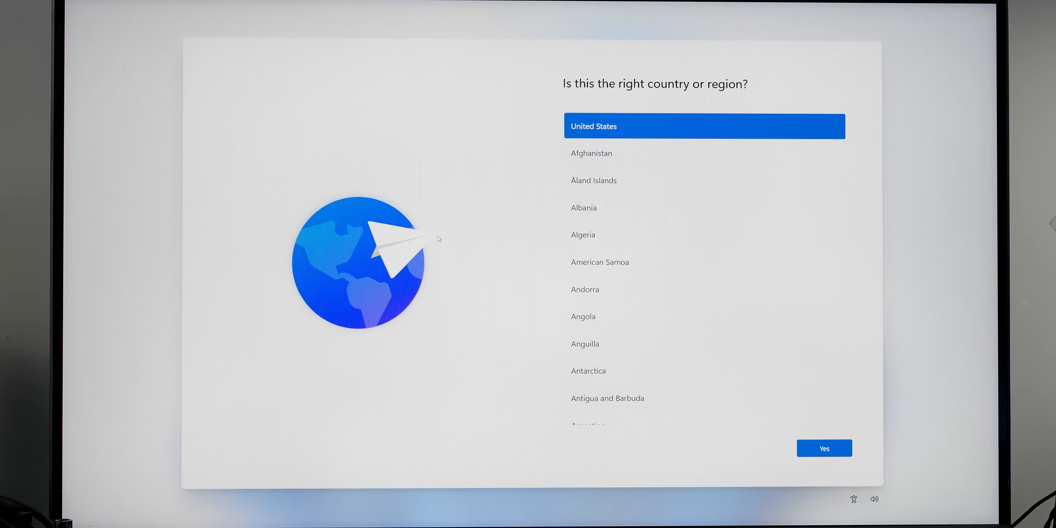
# Confirm United States as the region in Windows 11 OOBE.
pyautogui.click(822, 448)
pyautogui.write('oob')
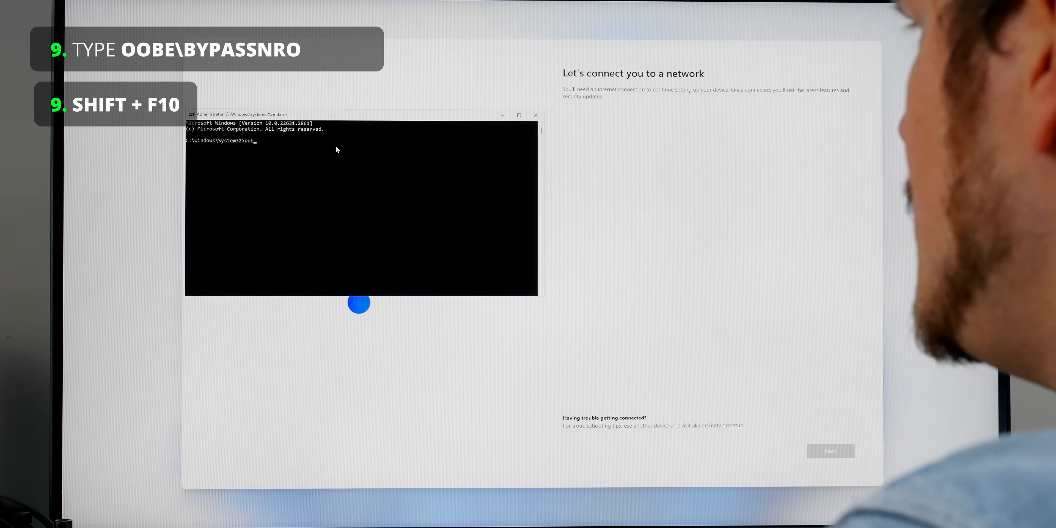
# Enter oobe\bypassnro in Command Prompt to bypass the network requirement.
pyautogui.write('\\')
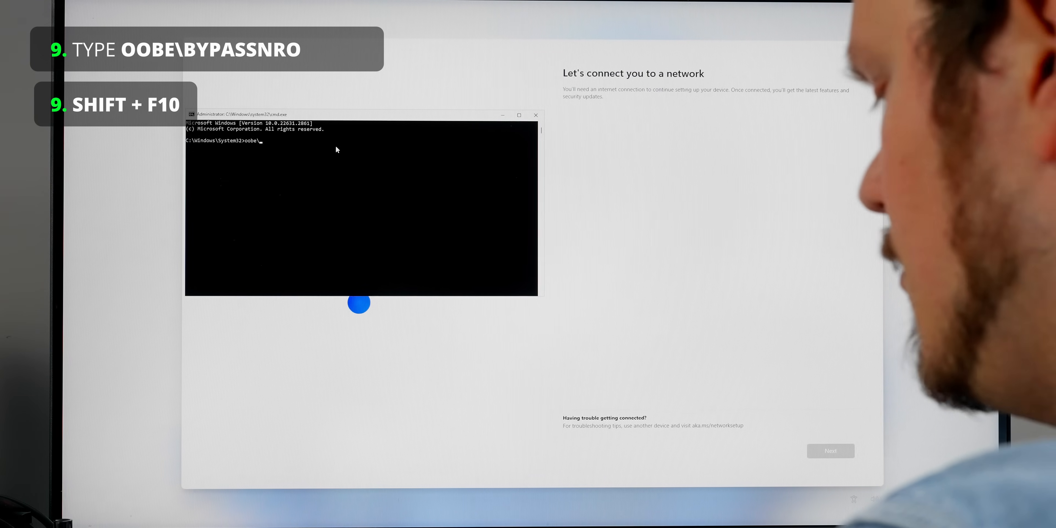
pyautogui.write('bypass')
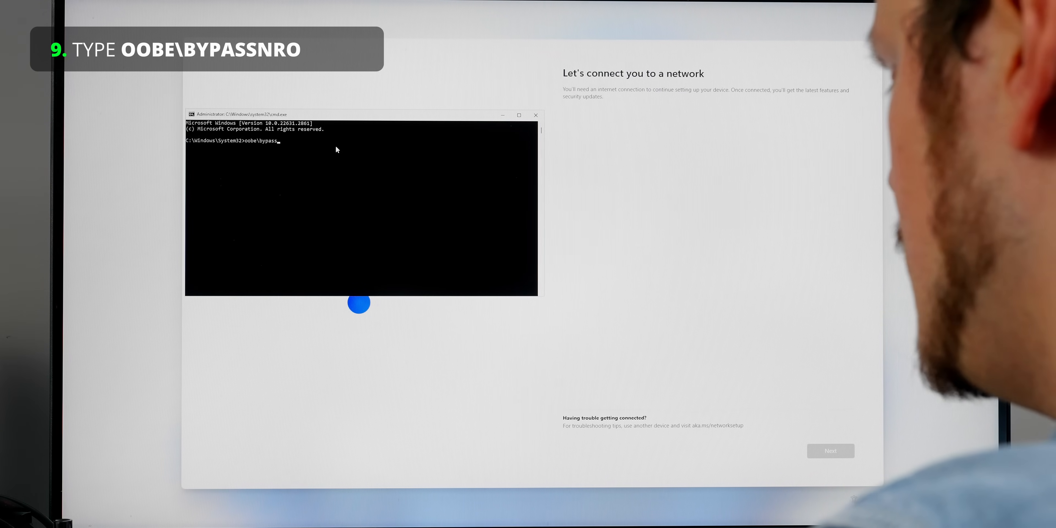
pyautogui.write('n')
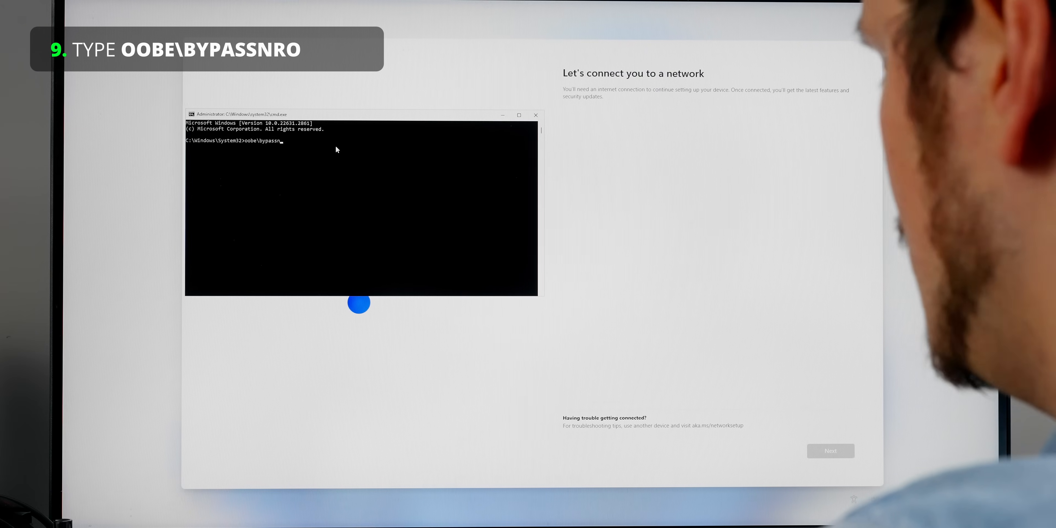
pyautogui.write('ro')
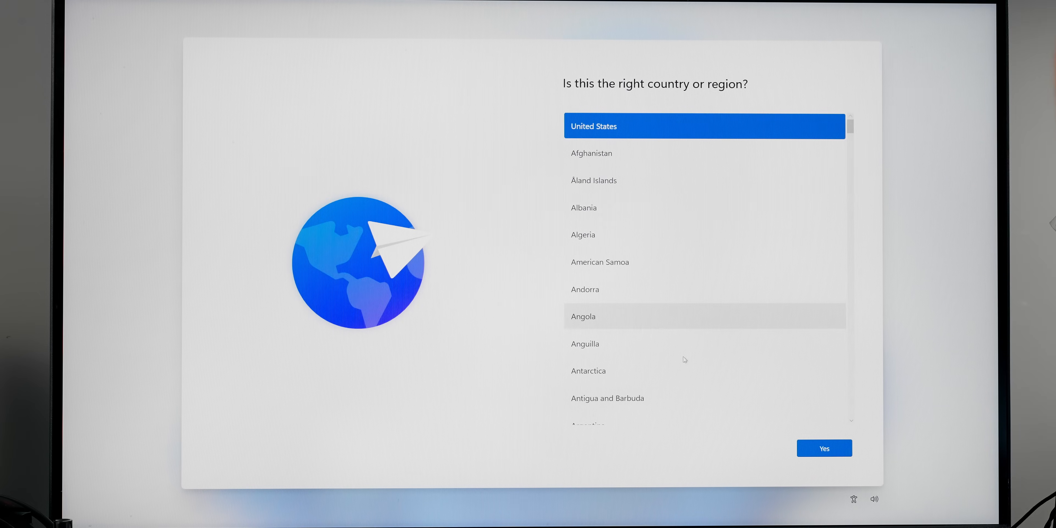
# Confirm United States, skip the second keyboard layout, and continue with limited setup without a network.
pyautogui.click(824, 447)
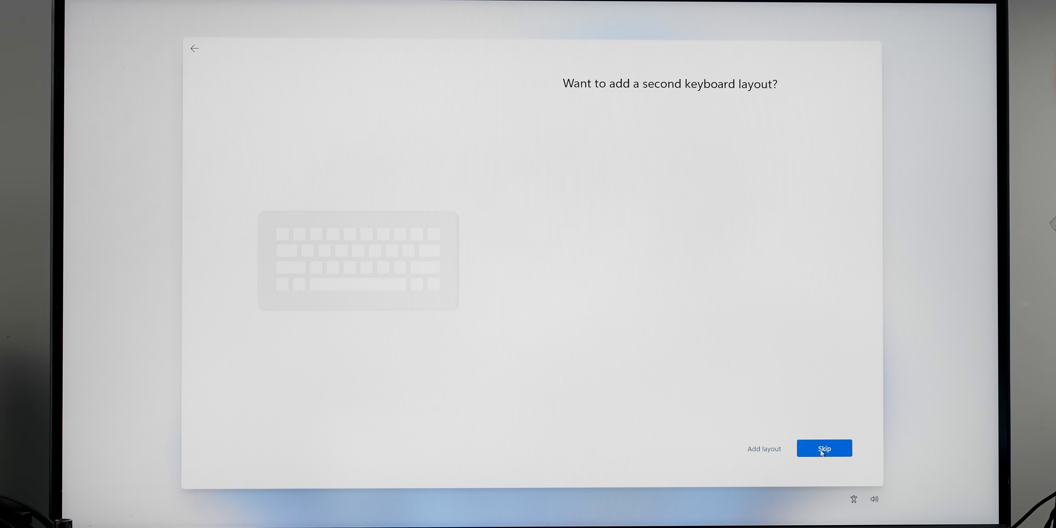
pyautogui.click(824, 447)
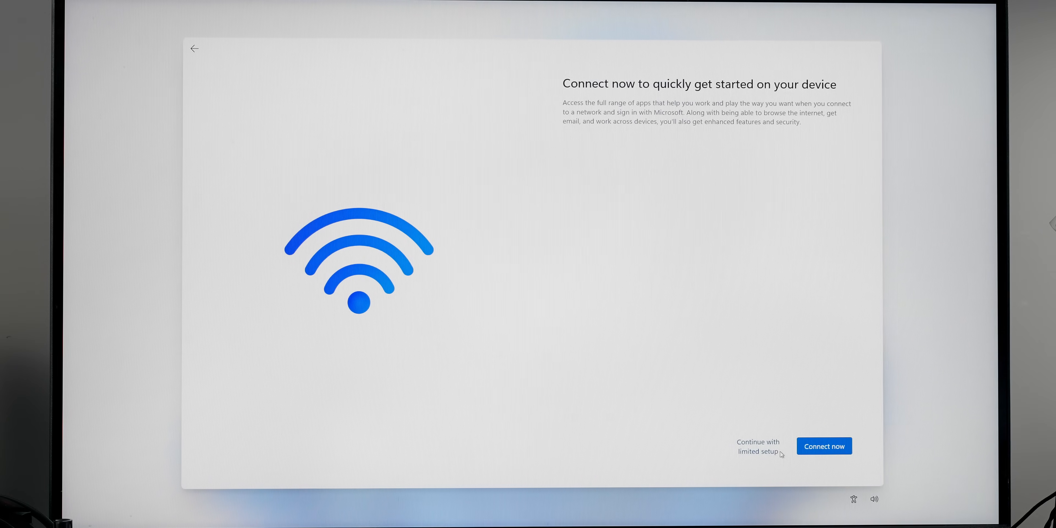
pyautogui.click(756, 446)
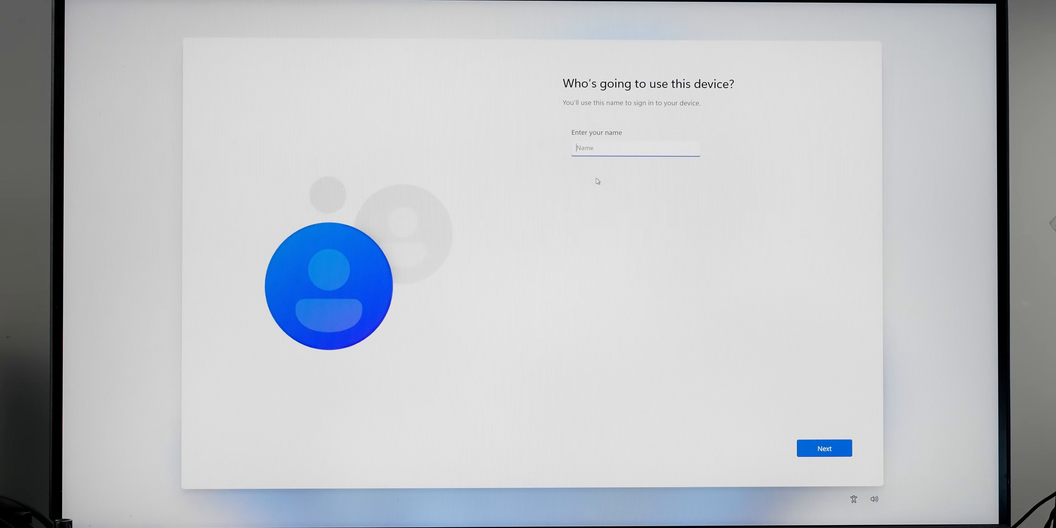
# Name the local user mATX and switch off the Location and Tailored experiences privacy options.
pyautogui.write('mATX')
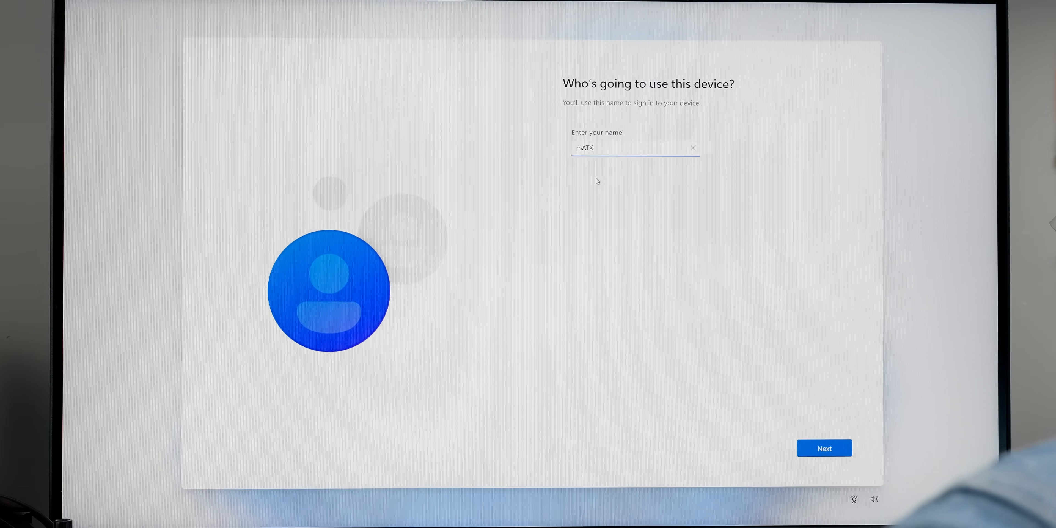
pyautogui.click(824, 447)
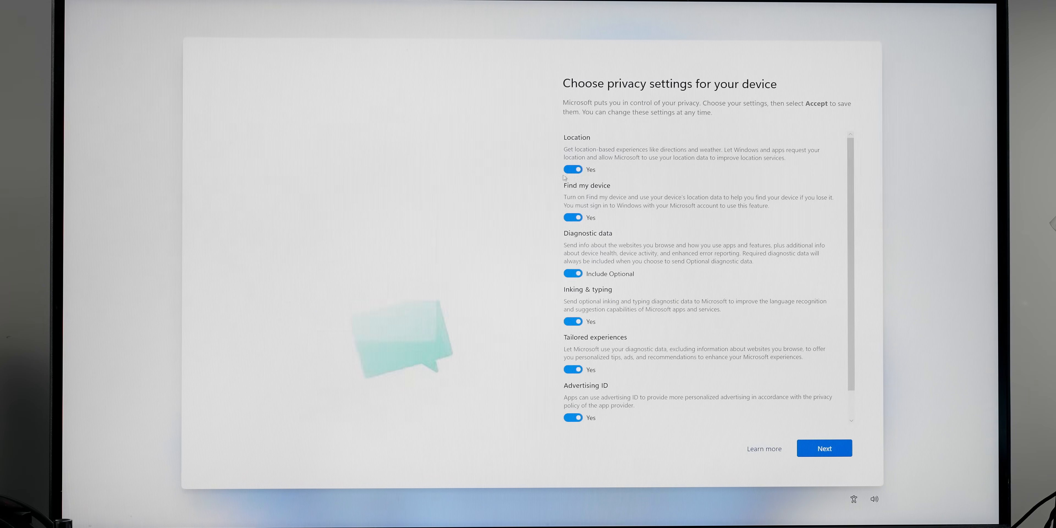
pyautogui.click(572, 169)
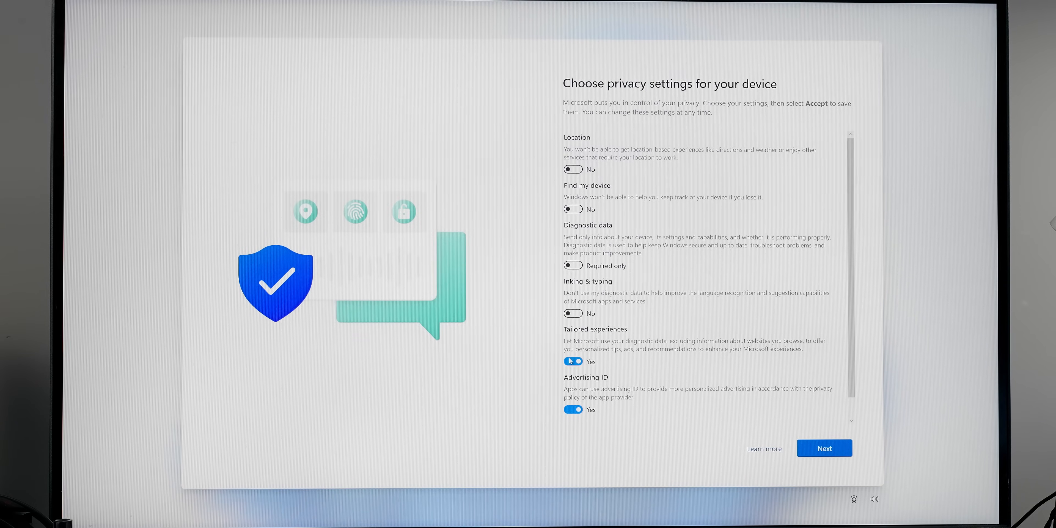
pyautogui.click(823, 447)
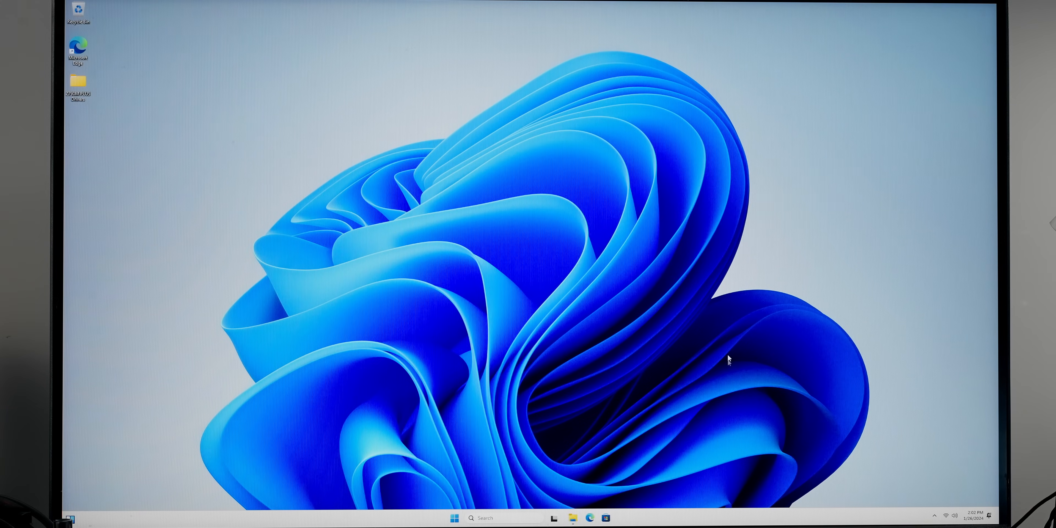
pyautogui.moveTo(706, 381)
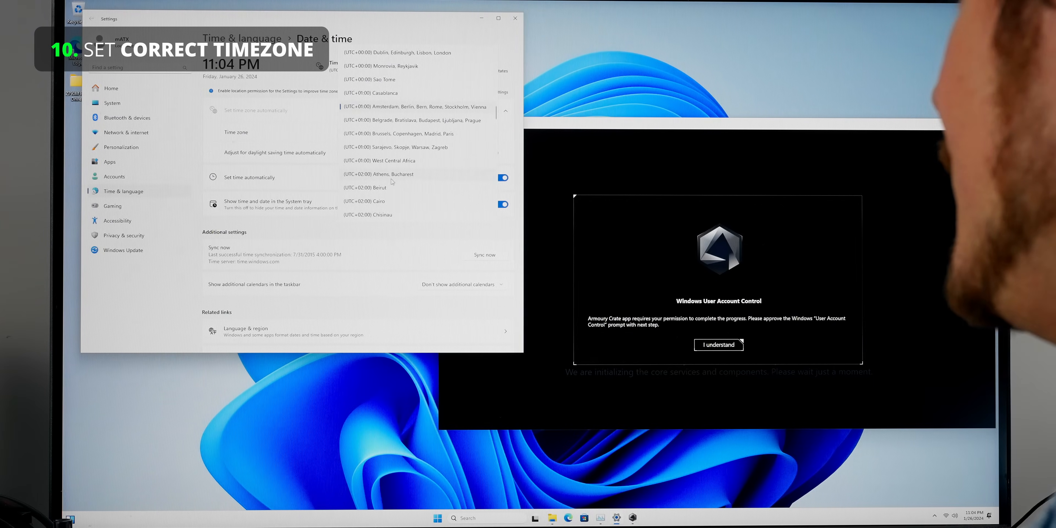
# Set the time zone to (UTC+02:00) Athens, Bucharest and close Settings.
pyautogui.click(378, 174)
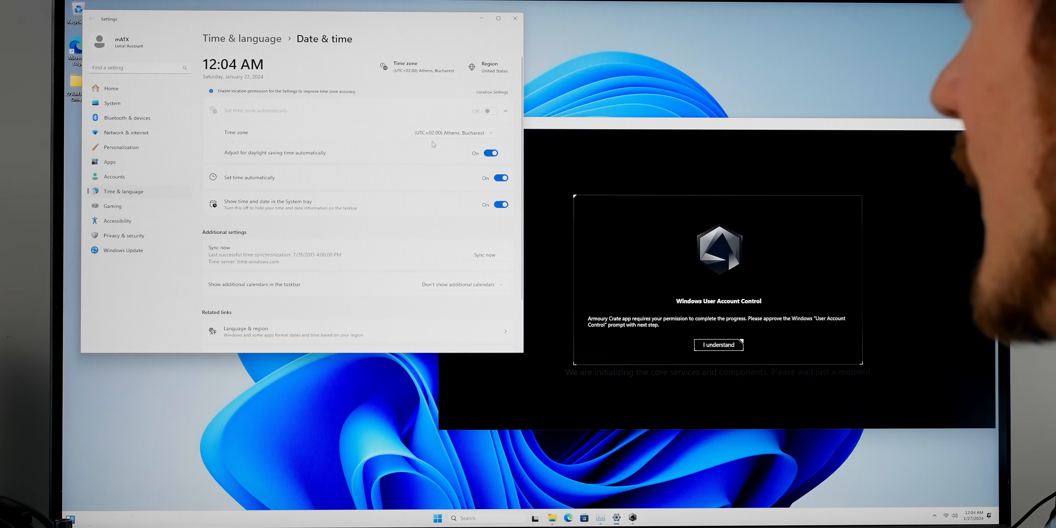
pyautogui.click(717, 344)
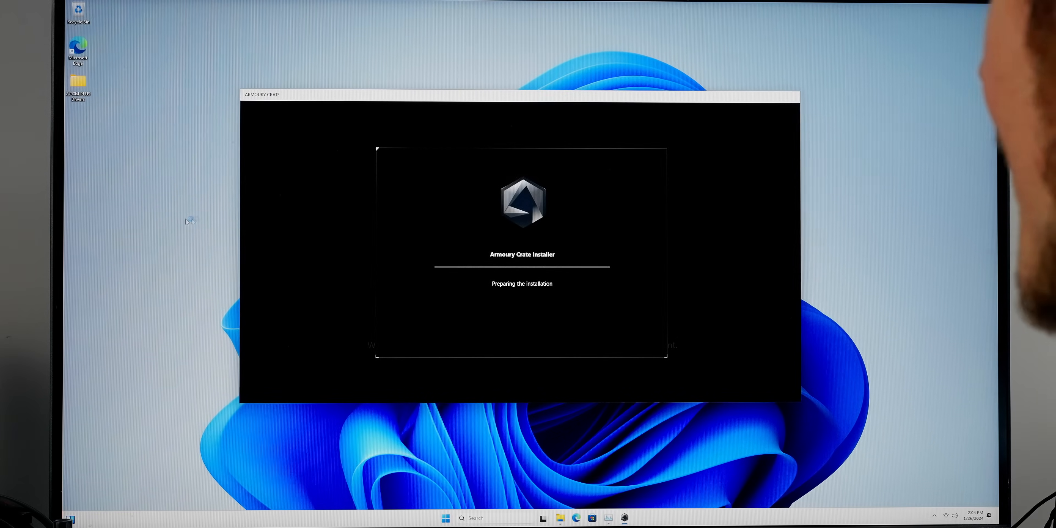
# View the Balanced plan's settings, then return to the main Power Options page.
pyautogui.click(444, 518)
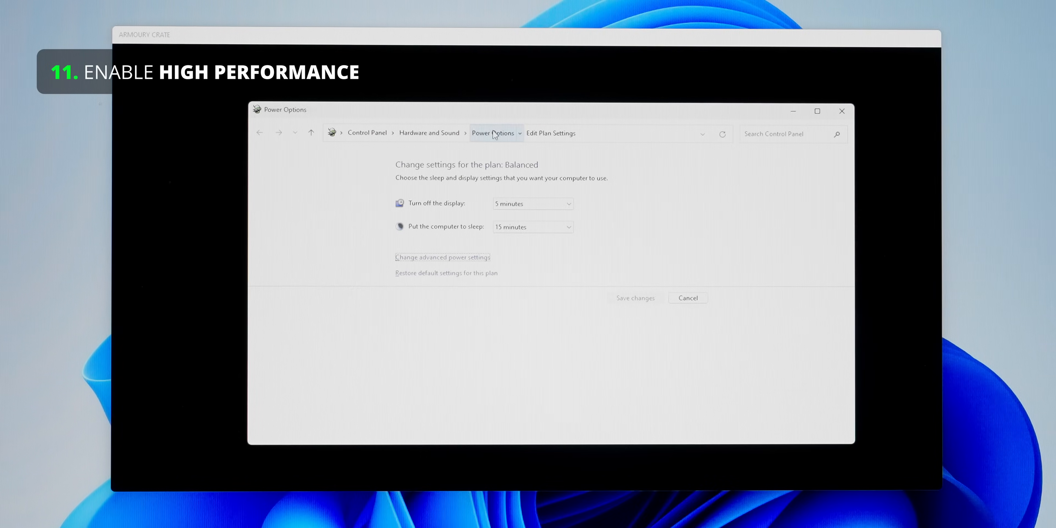
pyautogui.click(491, 133)
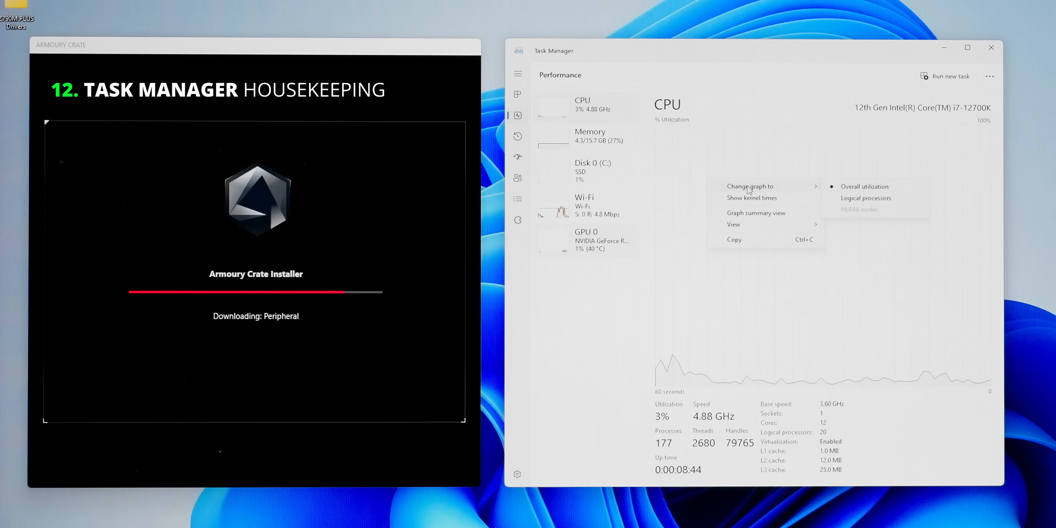
# Show a CPU graph per logical processor, review App history, and list the Startup apps.
pyautogui.click(865, 198)
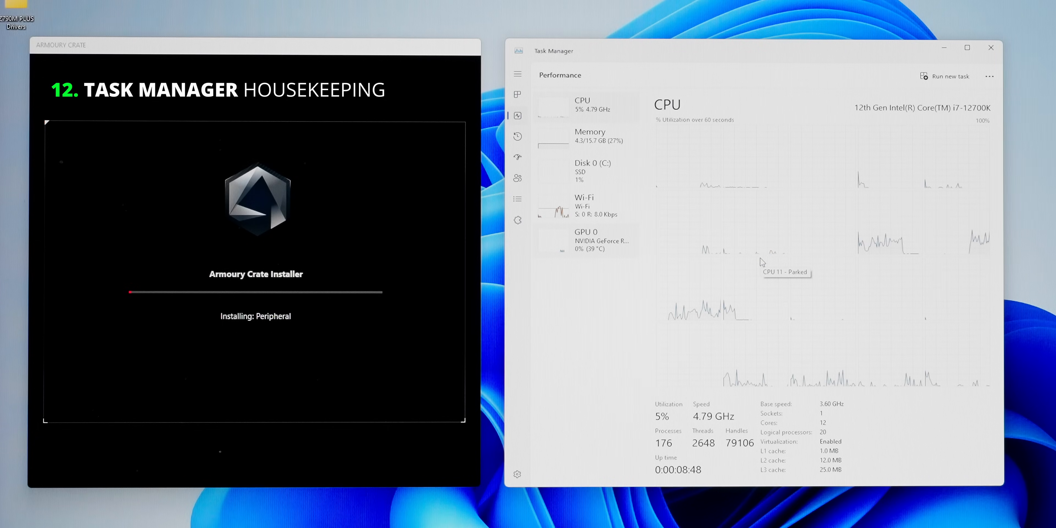
pyautogui.click(589, 136)
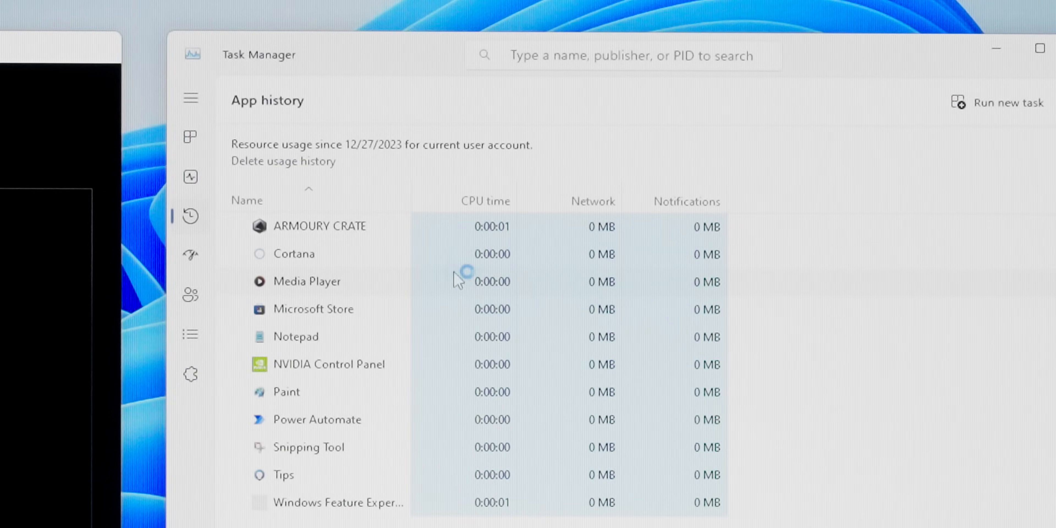
pyautogui.click(191, 255)
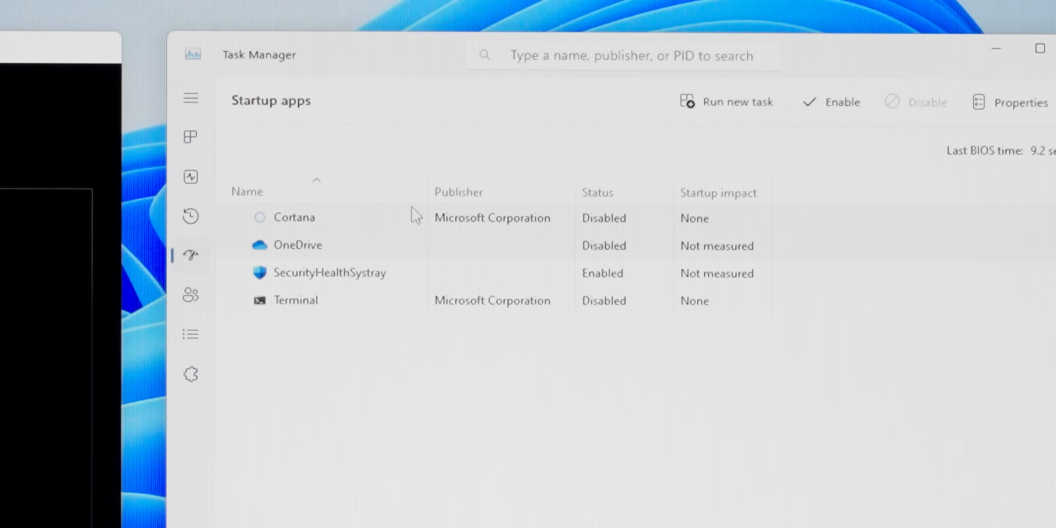
pyautogui.moveTo(396, 311)
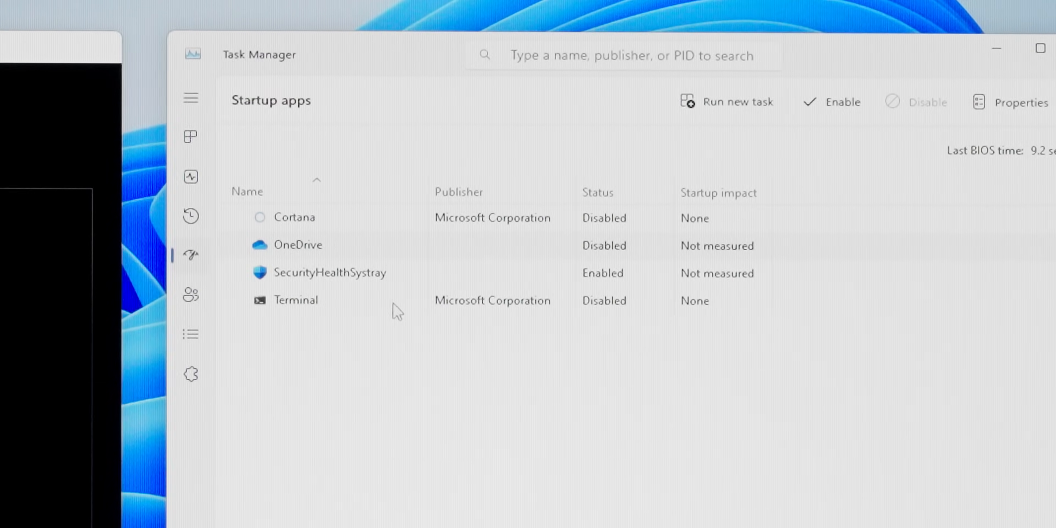
pyautogui.moveTo(639, 357)
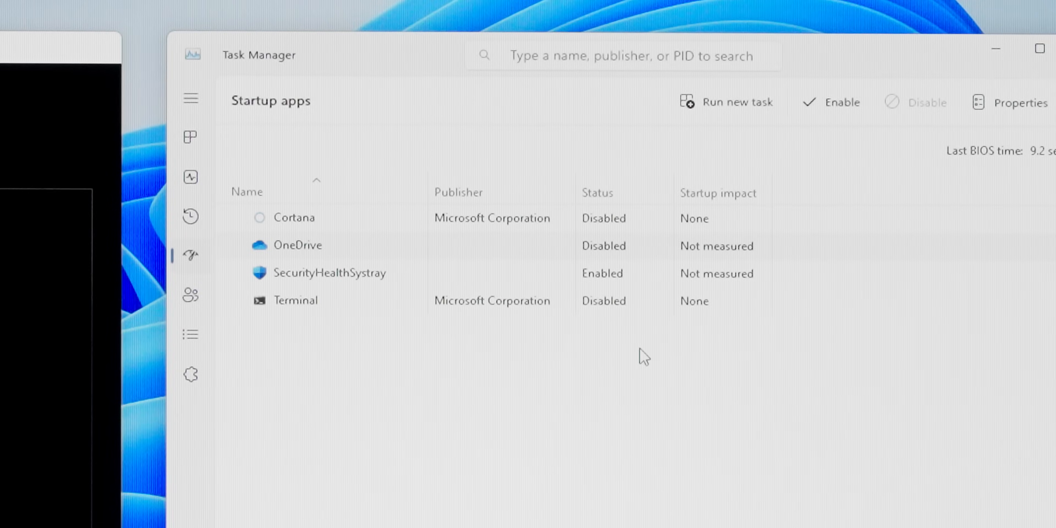
pyautogui.moveTo(623, 240)
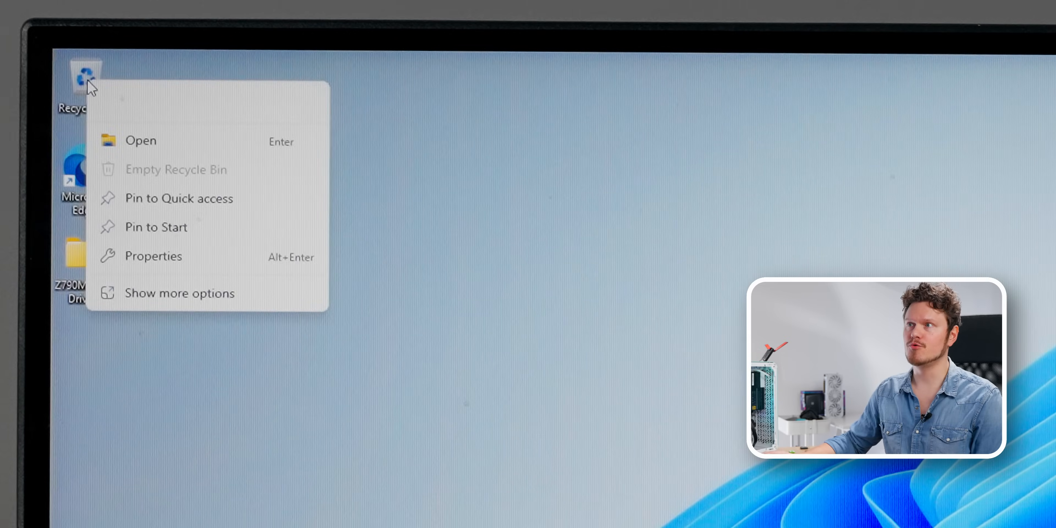
# Enable the Recycle Bin delete confirmation dialog and send the Z790M PLUS Drivers folder to the Recycle Bin.
pyautogui.click(154, 256)
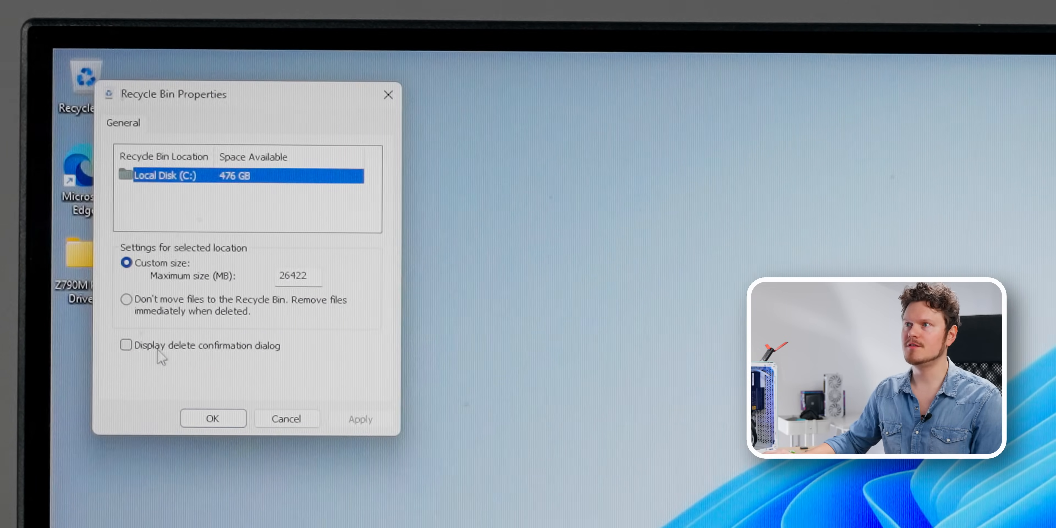
pyautogui.click(125, 344)
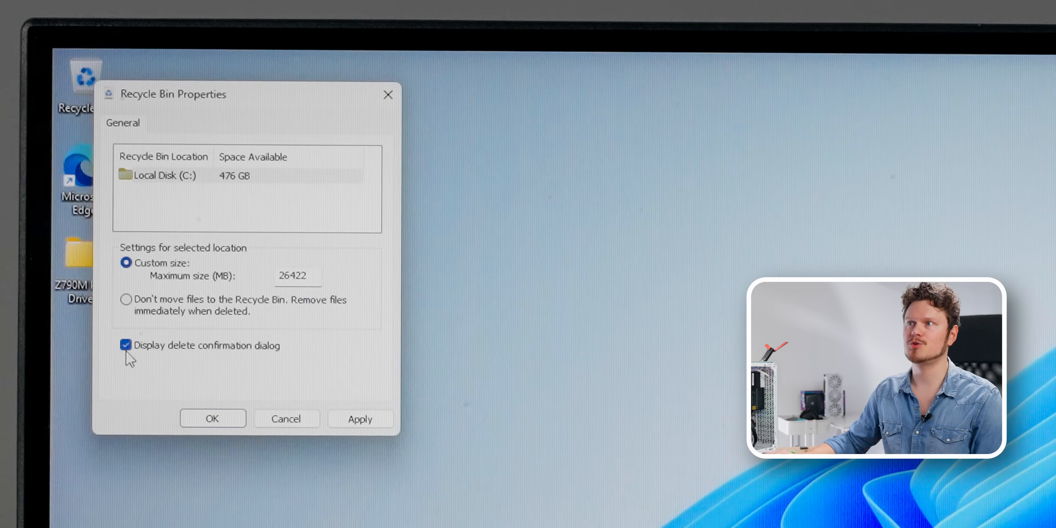
pyautogui.click(182, 175)
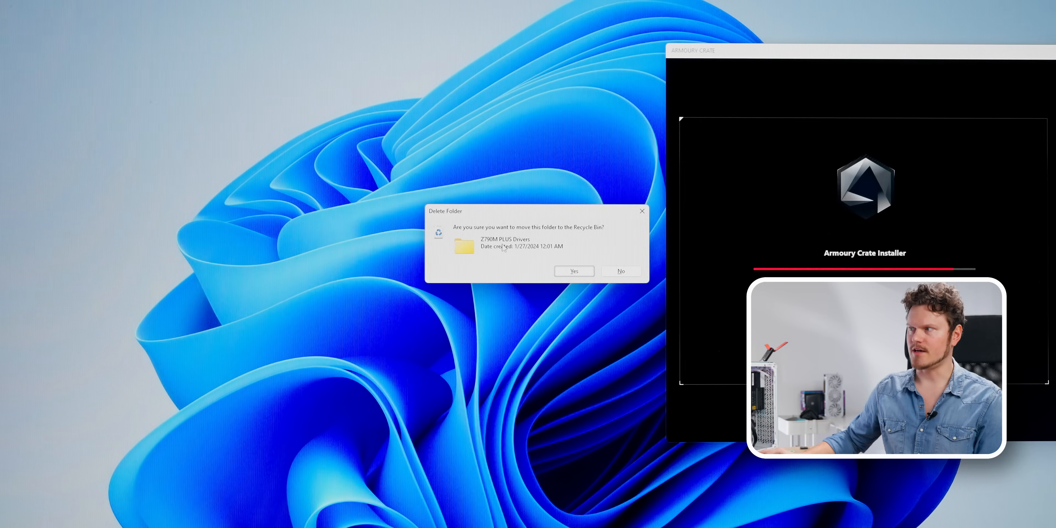
pyautogui.click(573, 271)
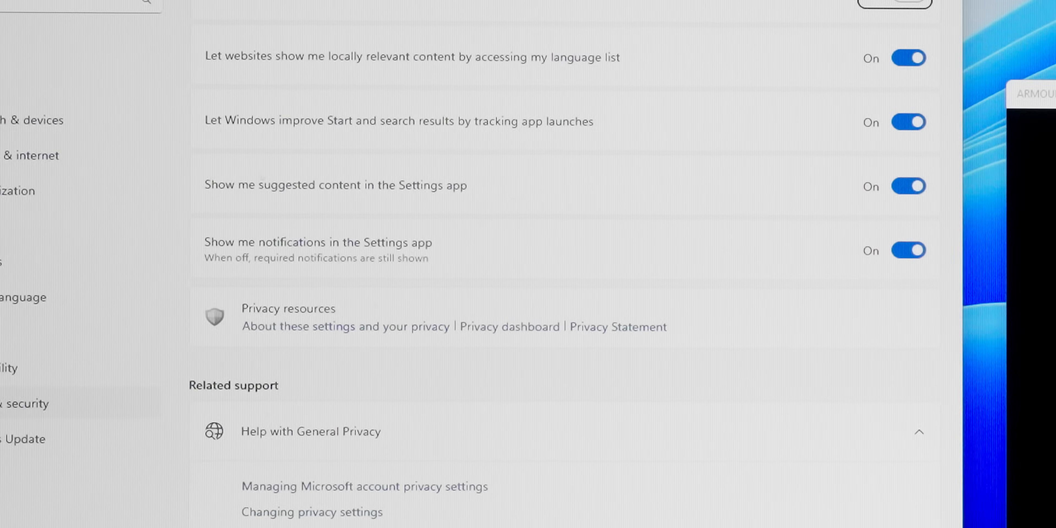
# Switch off app-launch tracking and suggested content under Privacy & security > General.
pyautogui.scroll(3)
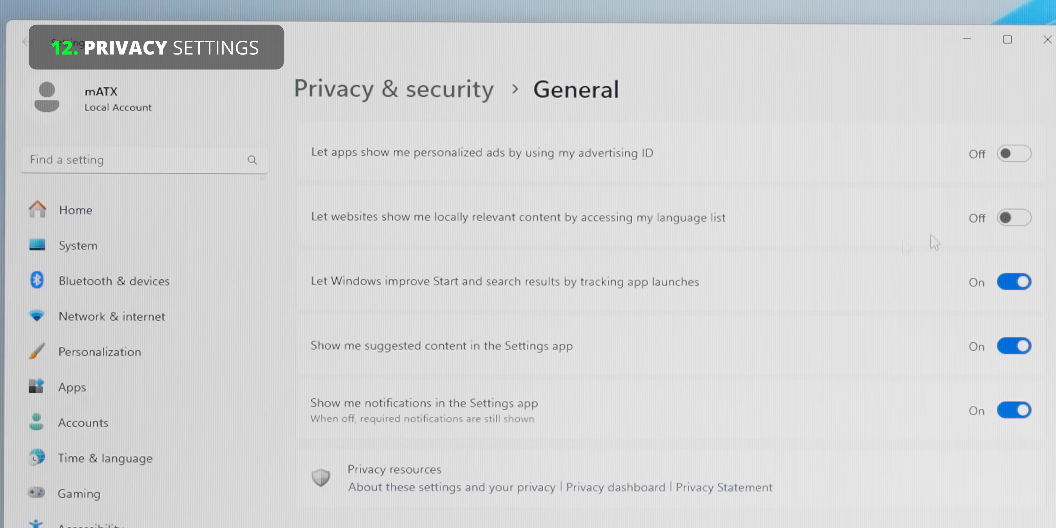
pyautogui.click(1013, 282)
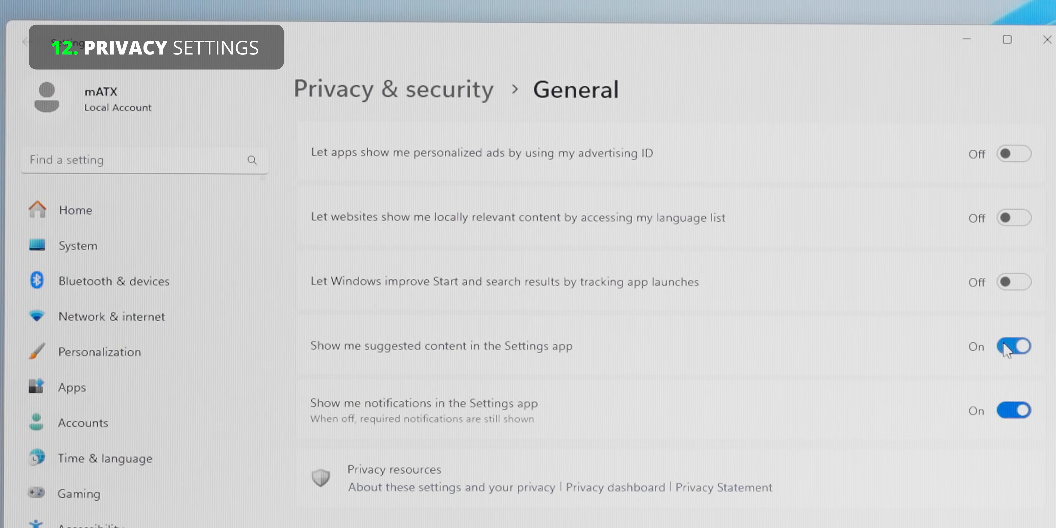
pyautogui.click(1013, 345)
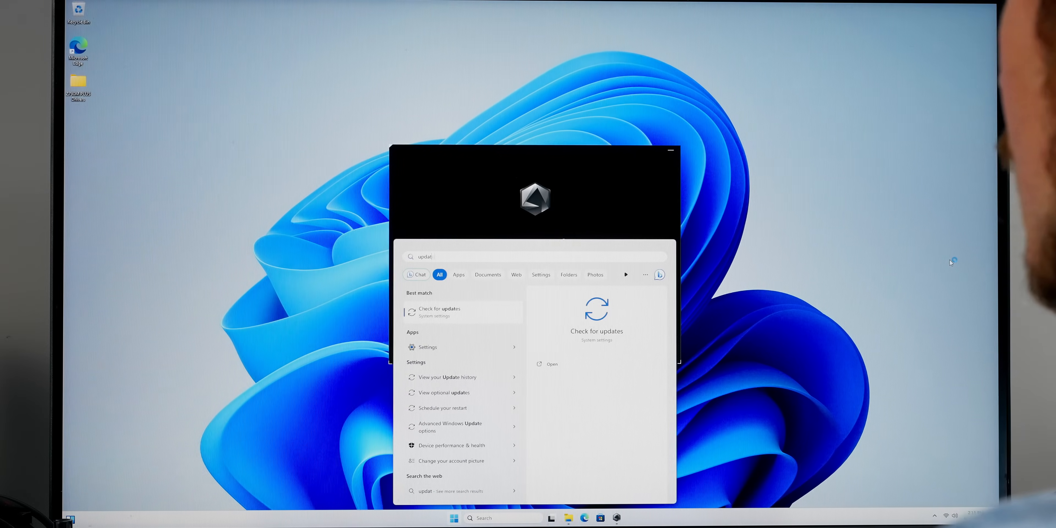
# Bring up Windows Update, then download and install the five selected drivers in Armoury Crate.
pyautogui.click(440, 312)
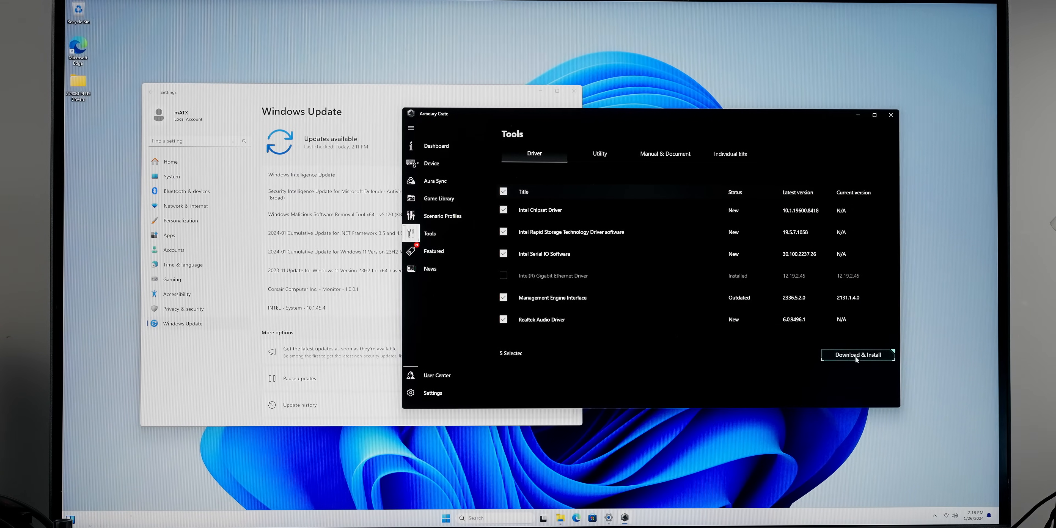
pyautogui.click(856, 355)
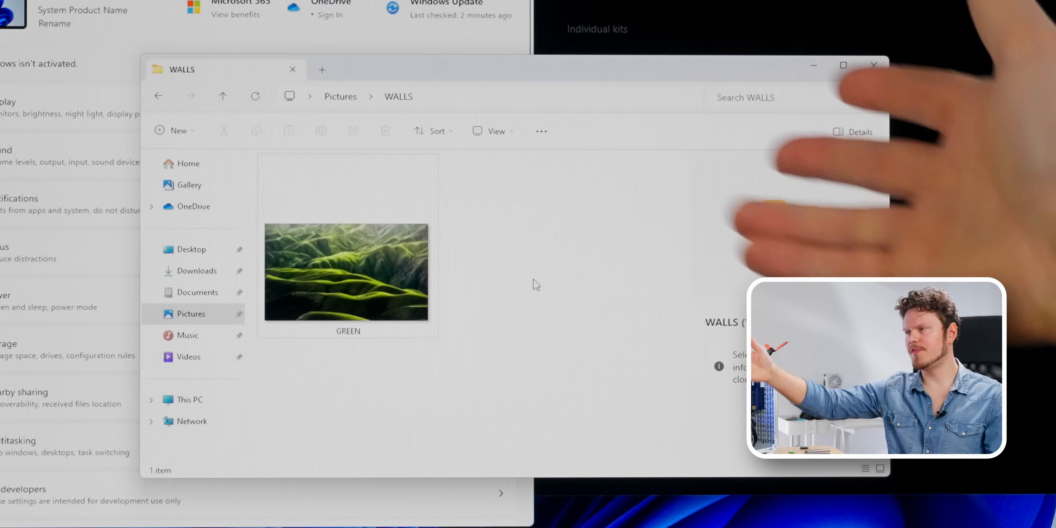
# Show file name extensions so the wallpaper appears as GREEN.jpg, then try editing its name.
pyautogui.click(492, 130)
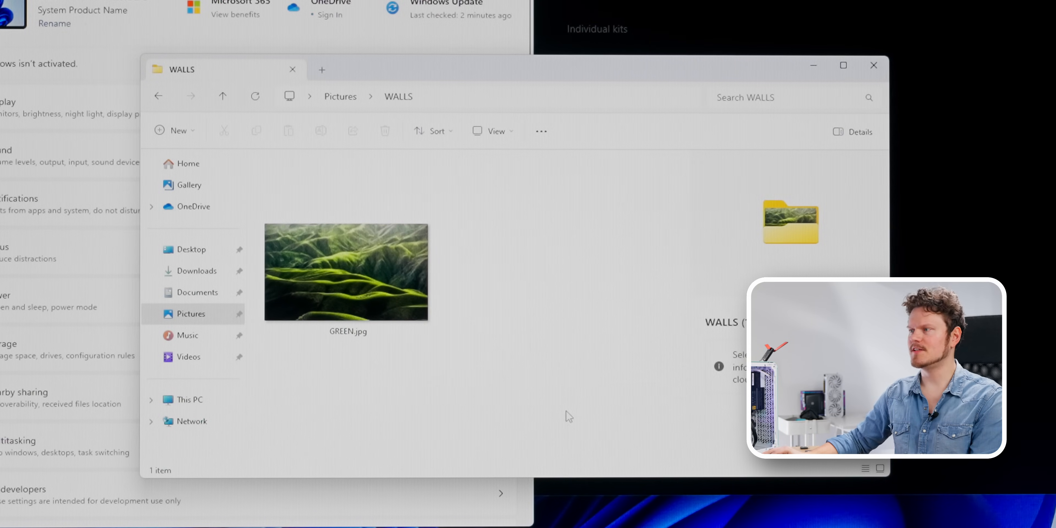
pyautogui.moveTo(505, 390)
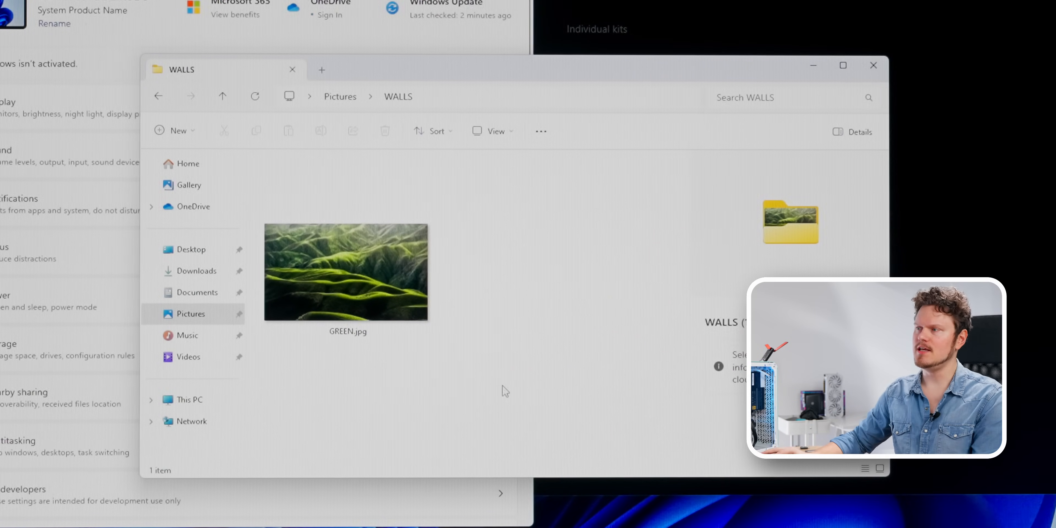
pyautogui.click(346, 272)
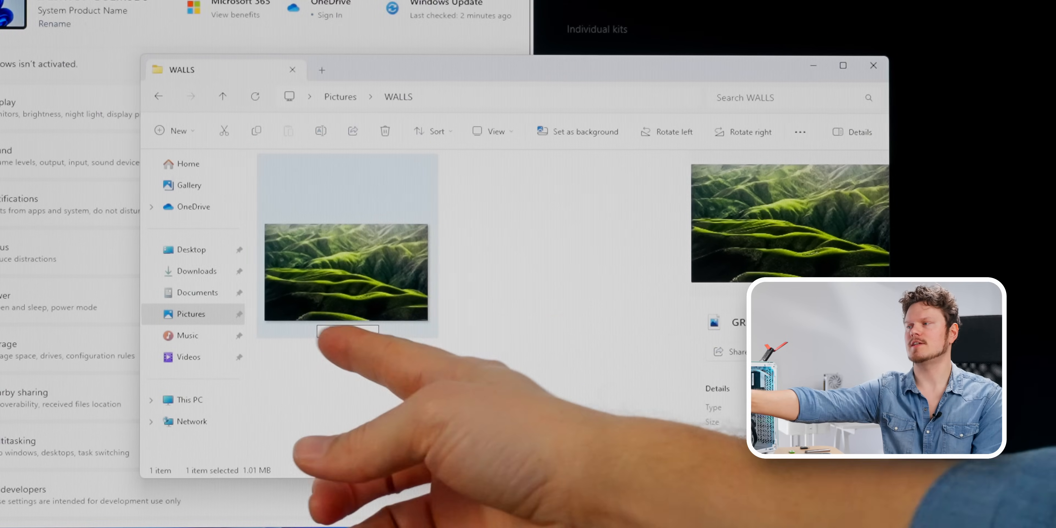
pyautogui.click(347, 331)
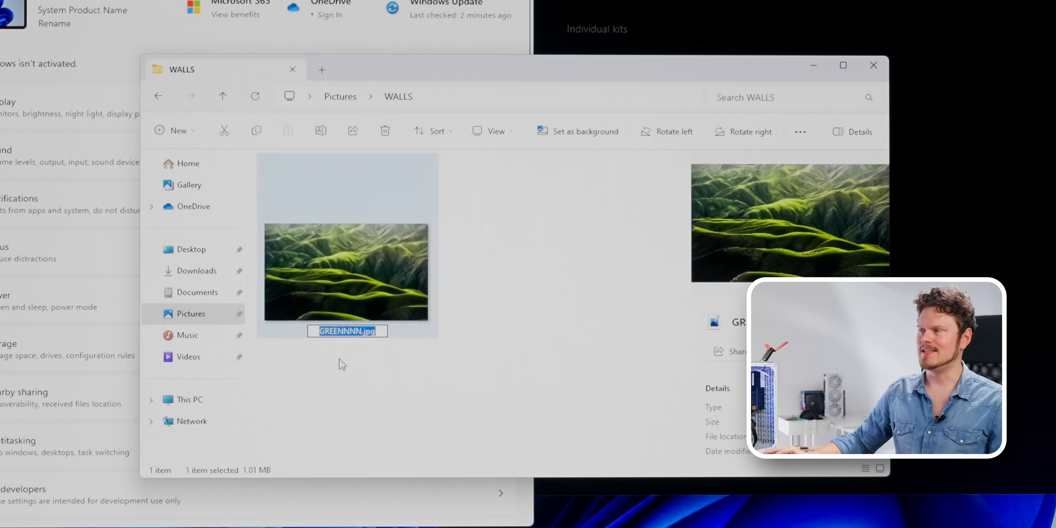
pyautogui.moveTo(351, 374)
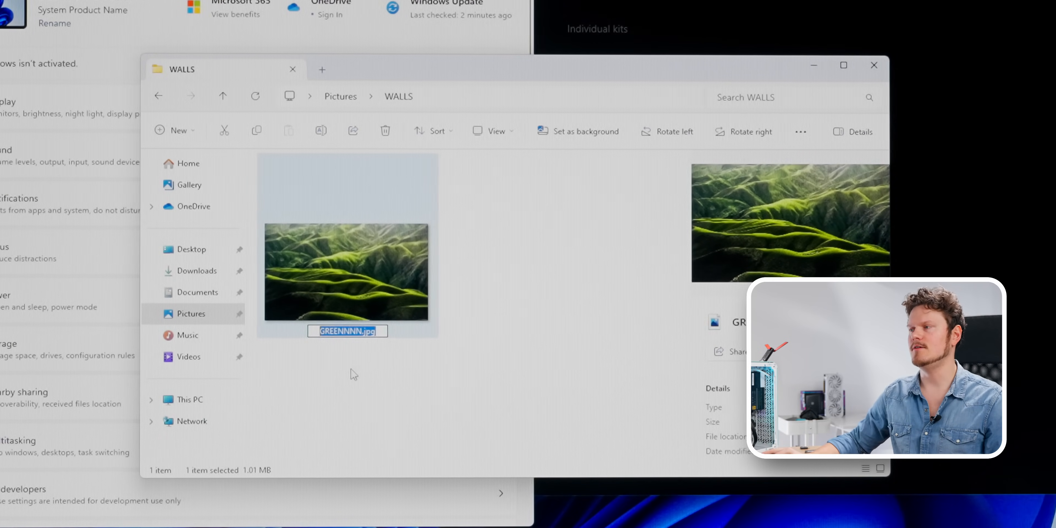
pyautogui.click(458, 305)
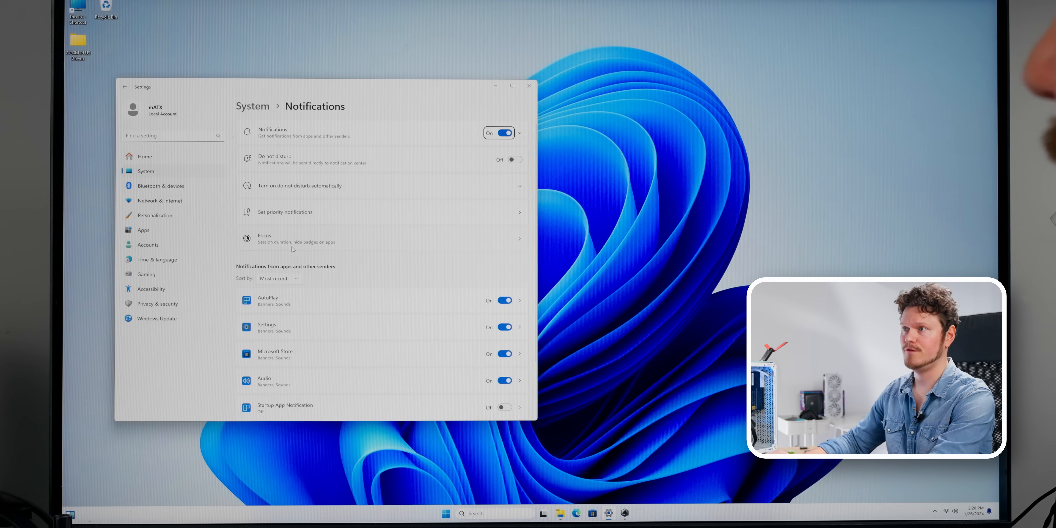
# Expand Additional notification settings and uncheck setup suggestions and tips.
pyautogui.click(519, 133)
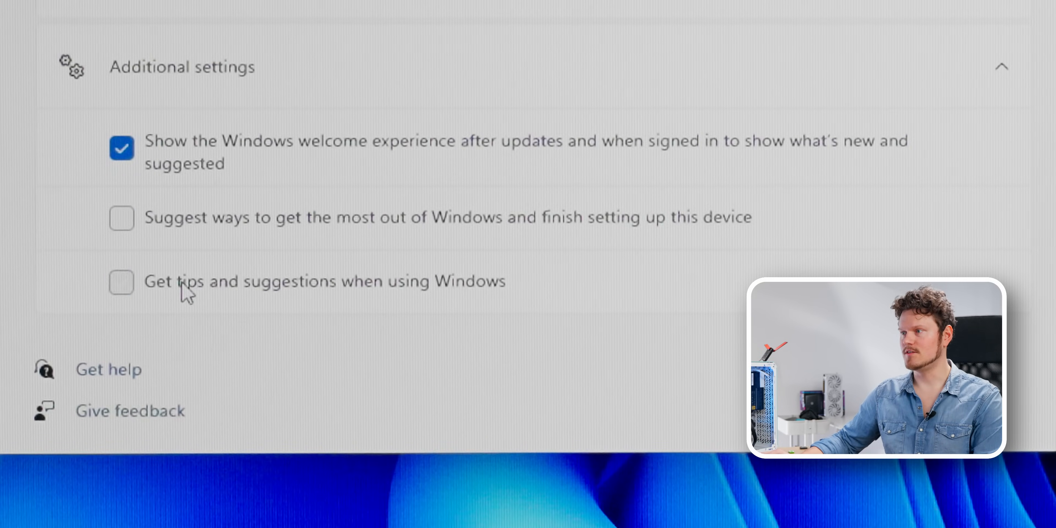
pyautogui.click(121, 148)
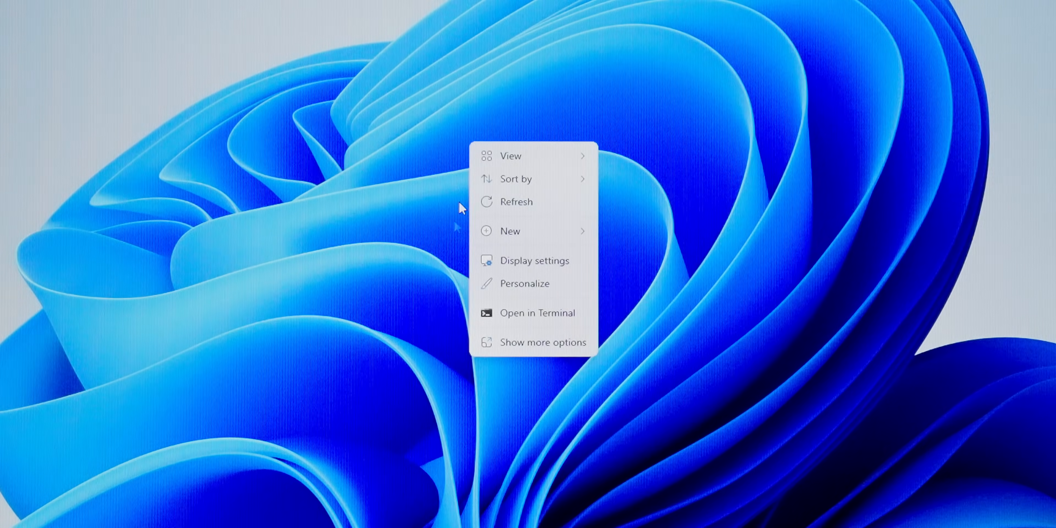
pyautogui.moveTo(539, 348)
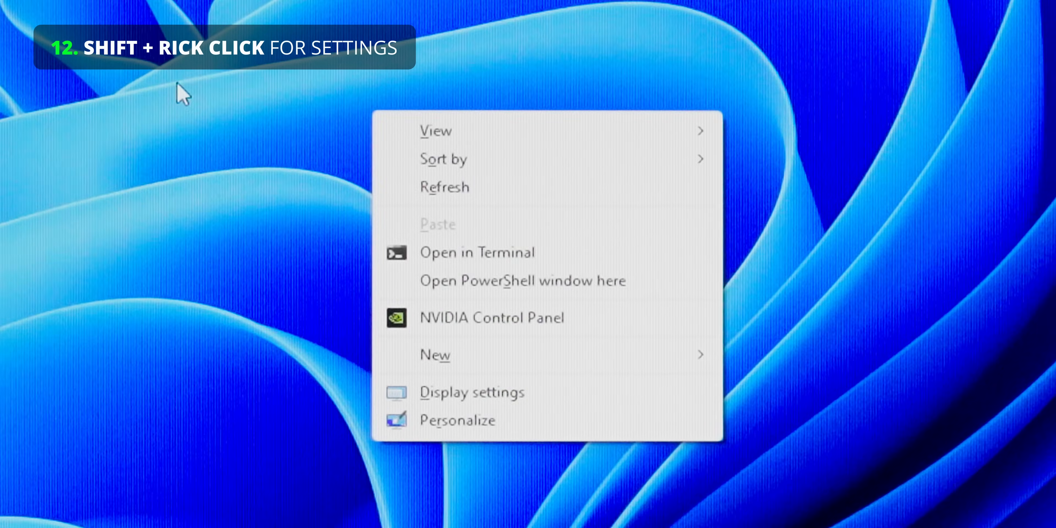
pyautogui.moveTo(189, 72)
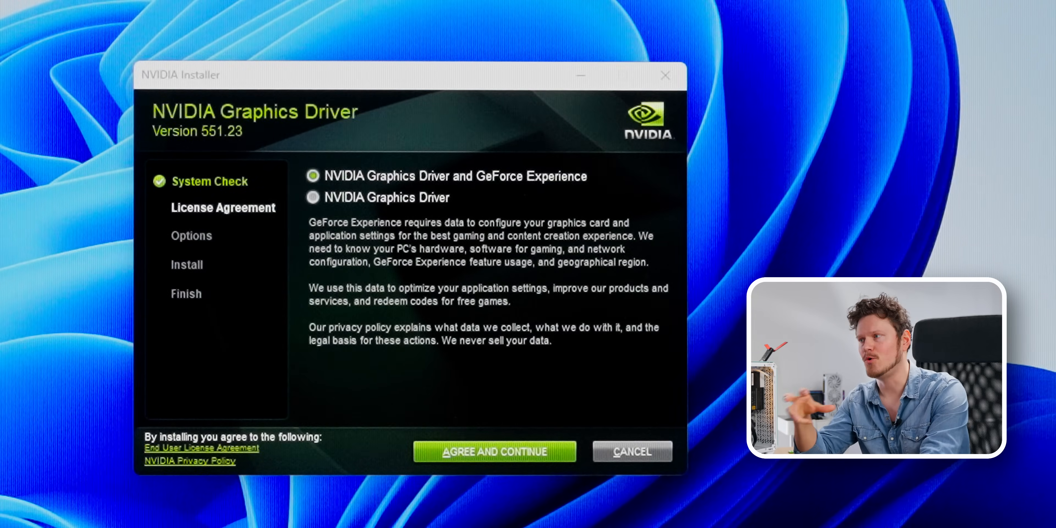
pyautogui.moveTo(450, 266)
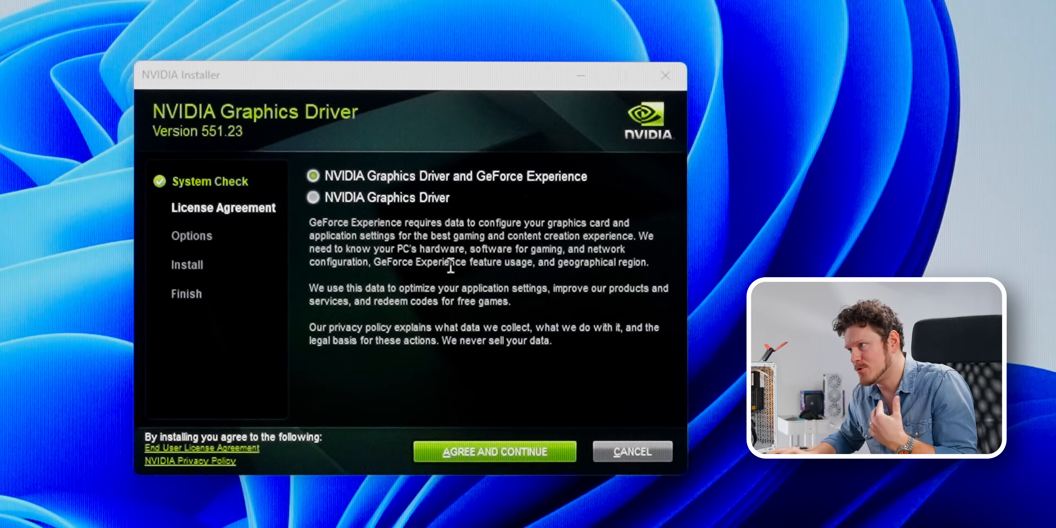
# Agree to the NVIDIA licence and proceed with a Custom (Advanced) installation of driver 551.23.
pyautogui.click(495, 451)
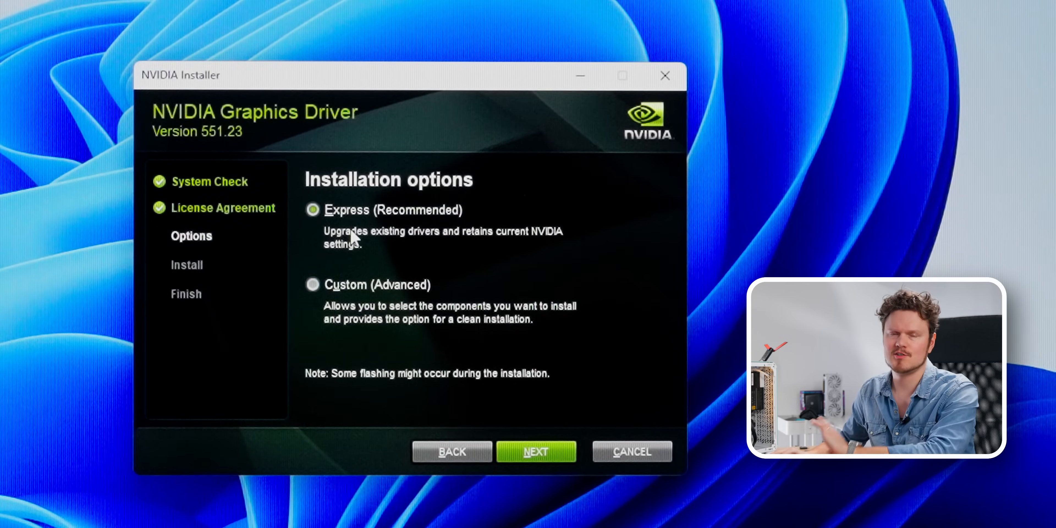
pyautogui.click(312, 284)
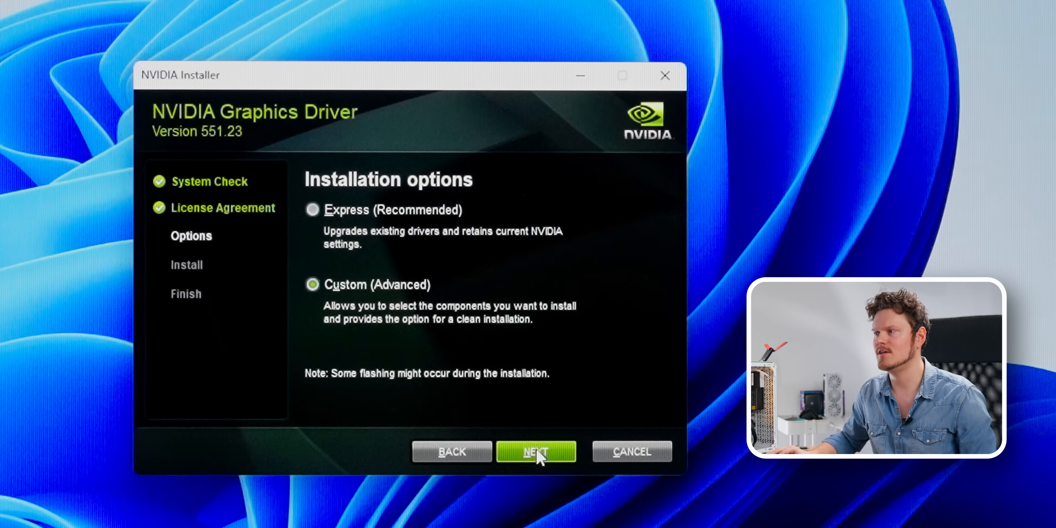
pyautogui.click(535, 451)
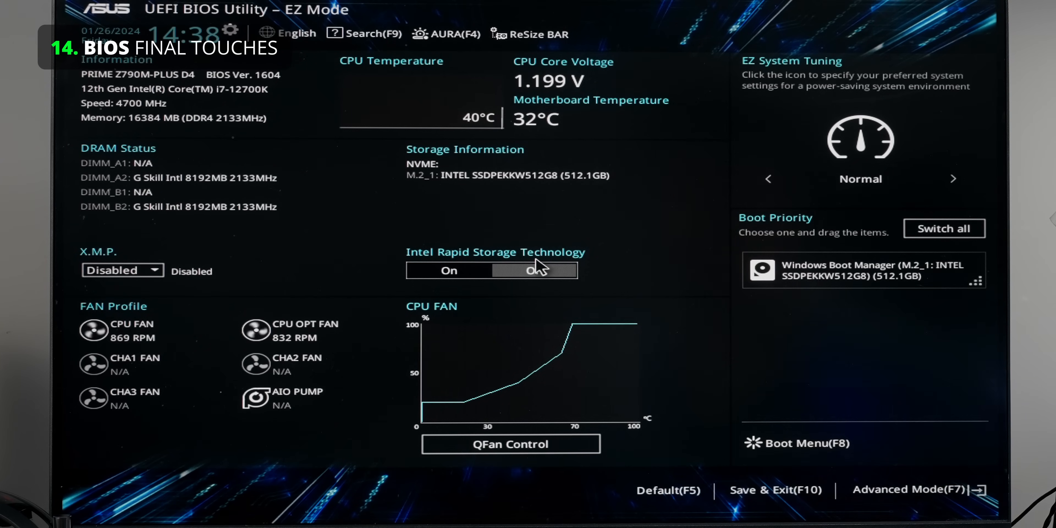
# Enable the X.M.P. DDR4-3200 profile in EZ Mode and enter Advanced Mode (F7).
pyautogui.click(123, 270)
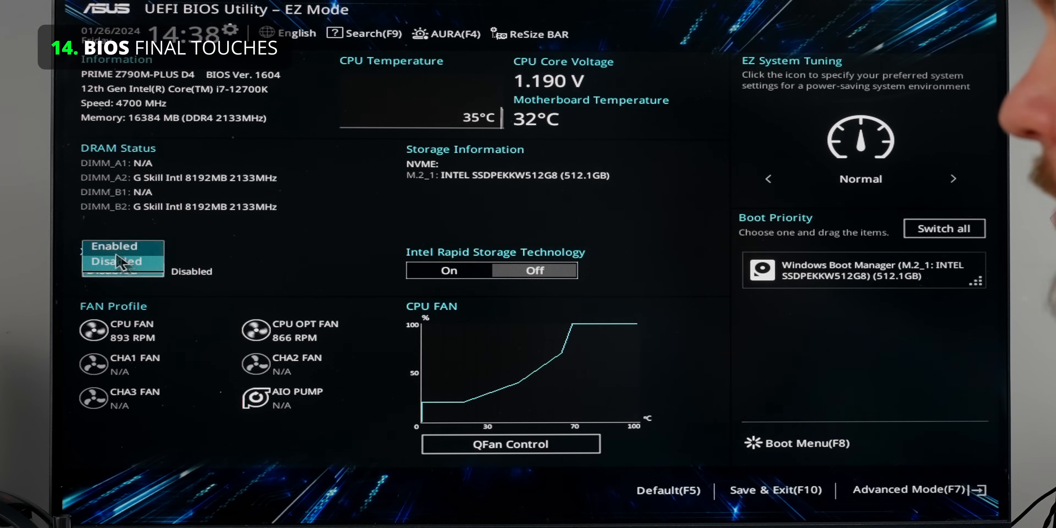
pyautogui.click(123, 270)
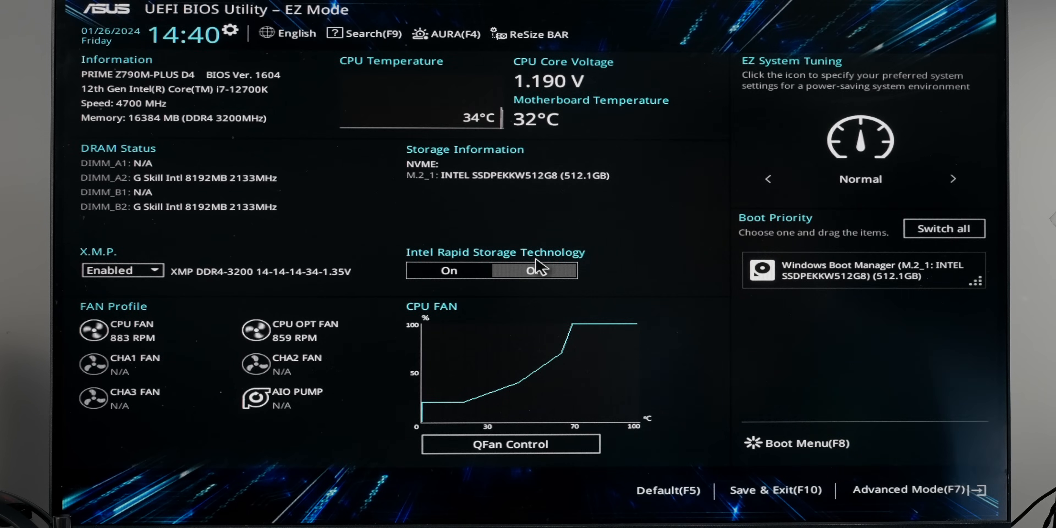
pyautogui.click(909, 490)
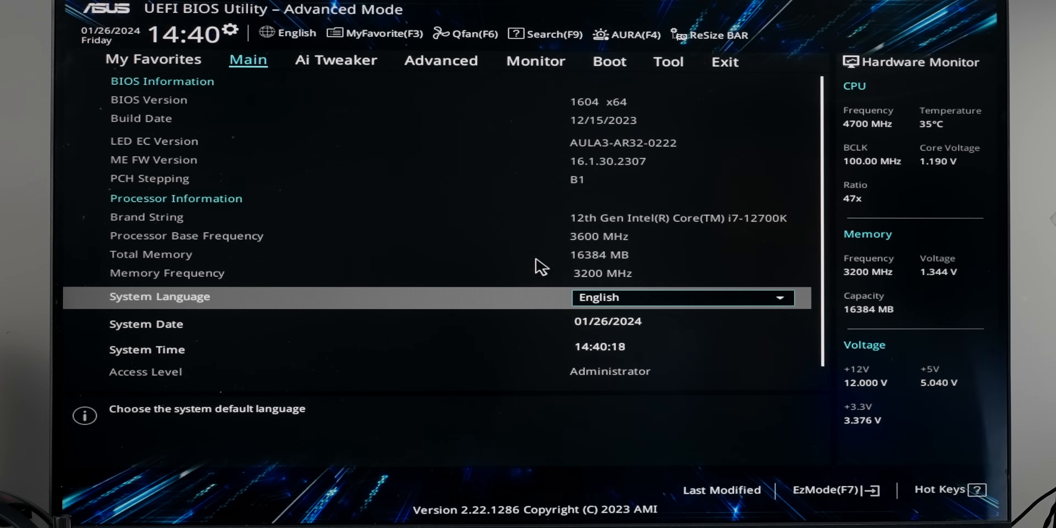
# Set iGPU Multi-Monitor to Enabled under System Agent Graphics Configuration, then go to Tool.
pyautogui.click(335, 60)
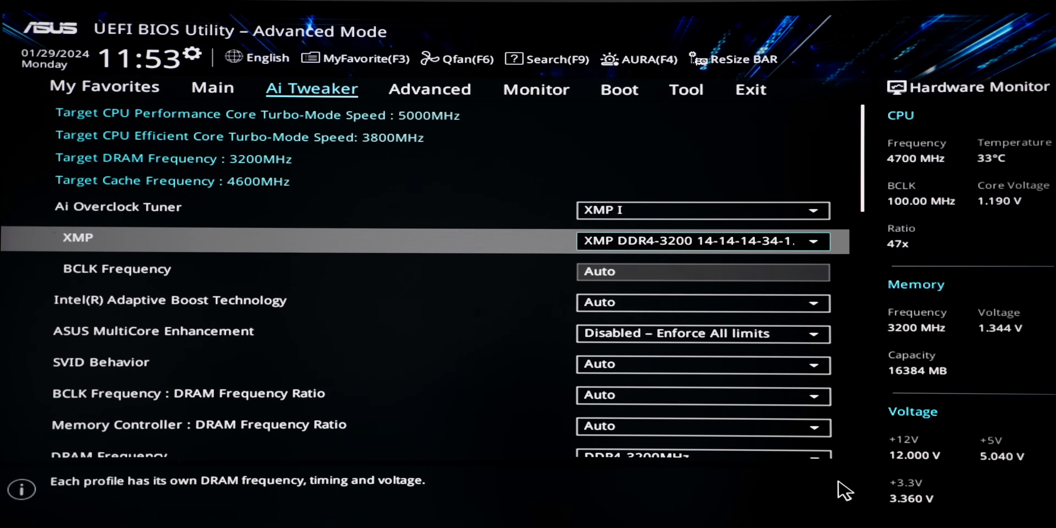
pyautogui.click(429, 89)
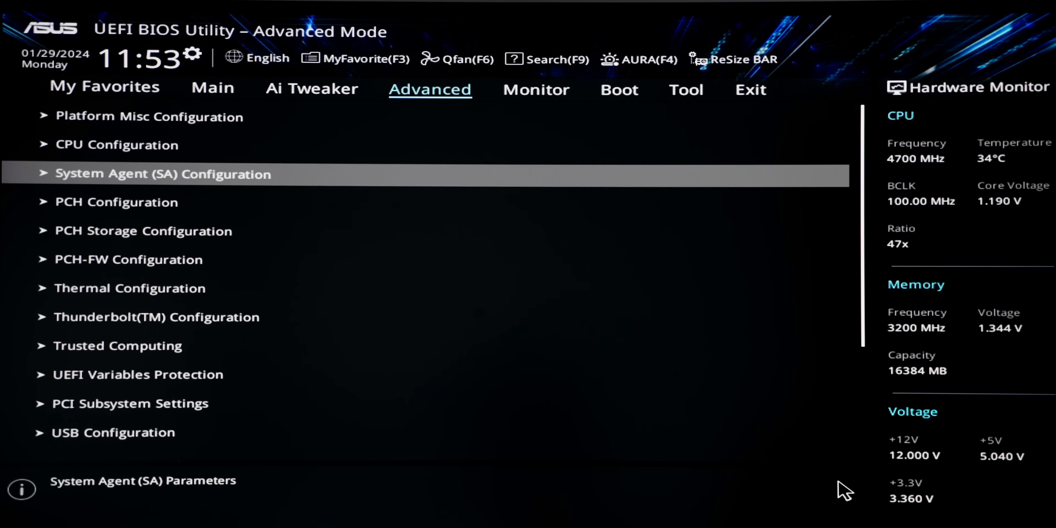
pyautogui.click(163, 174)
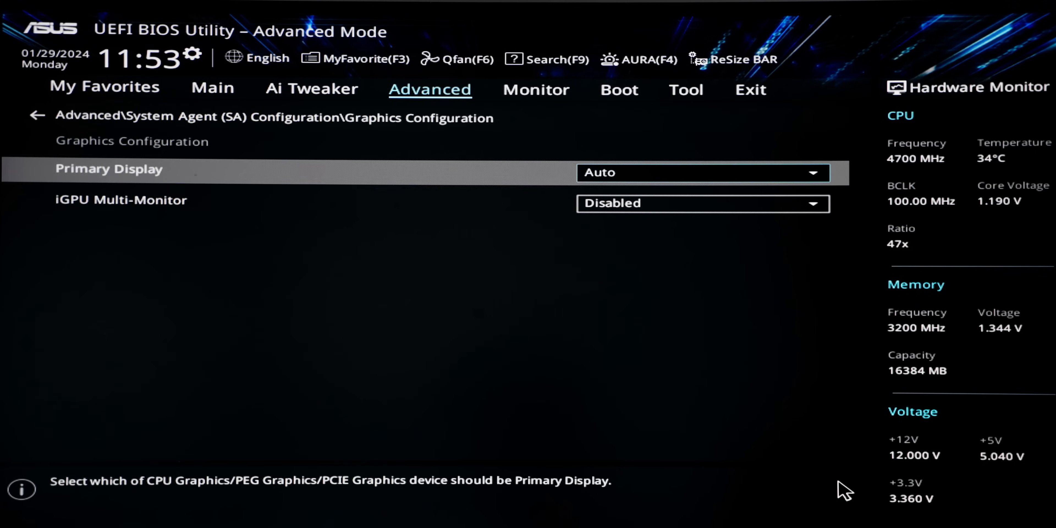
pyautogui.click(702, 203)
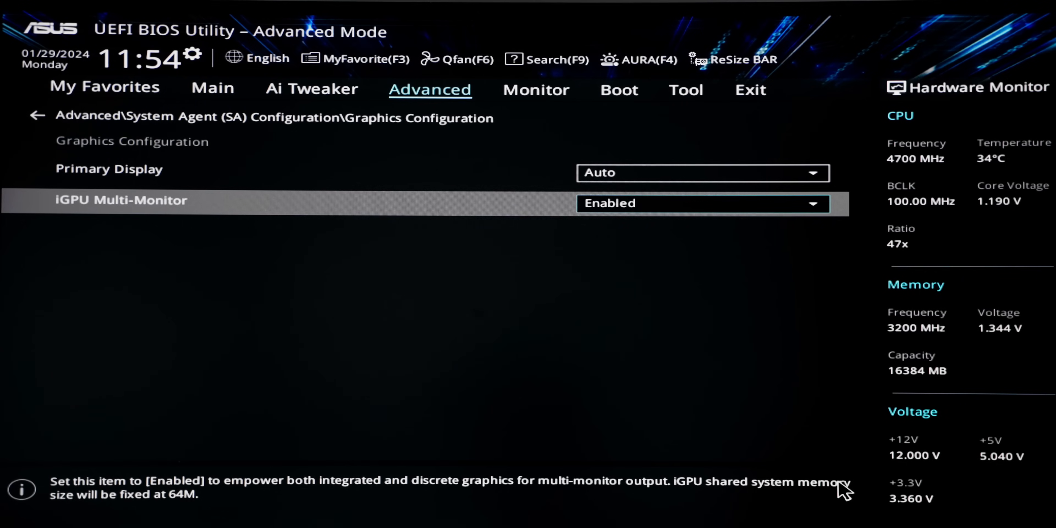
pyautogui.click(684, 90)
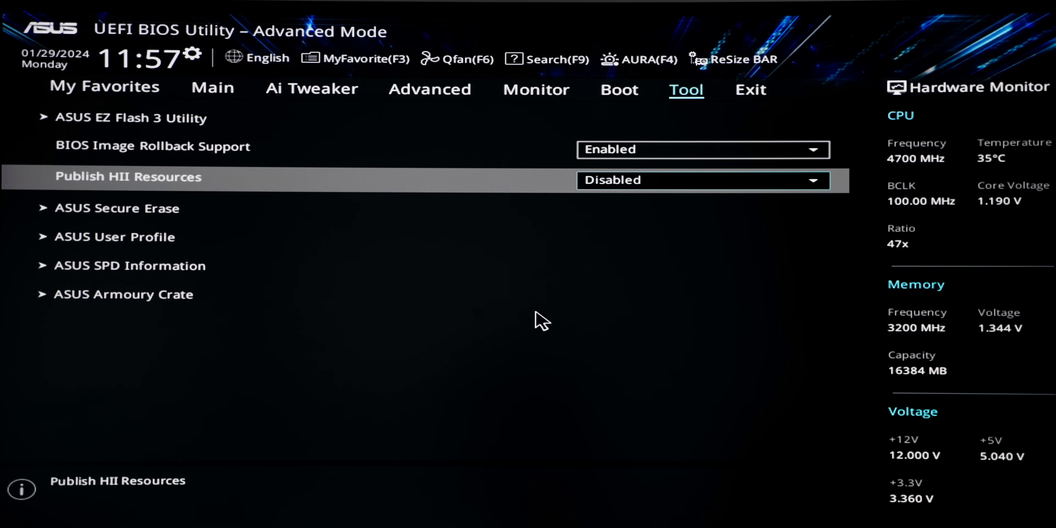
# Start naming ASUS User Profile slot 1, typing 'STABL' into Profile Name.
pyautogui.click(114, 236)
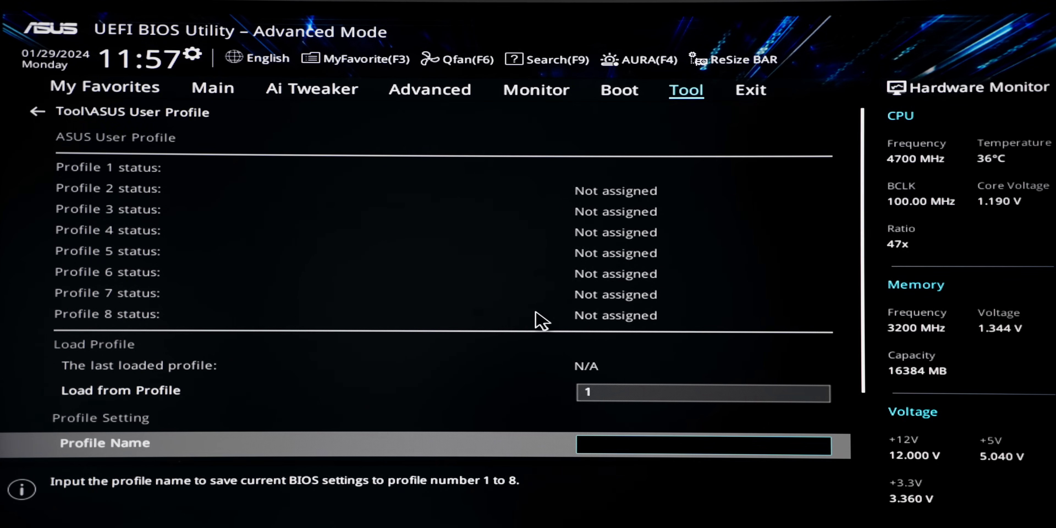
pyautogui.write('STABL')
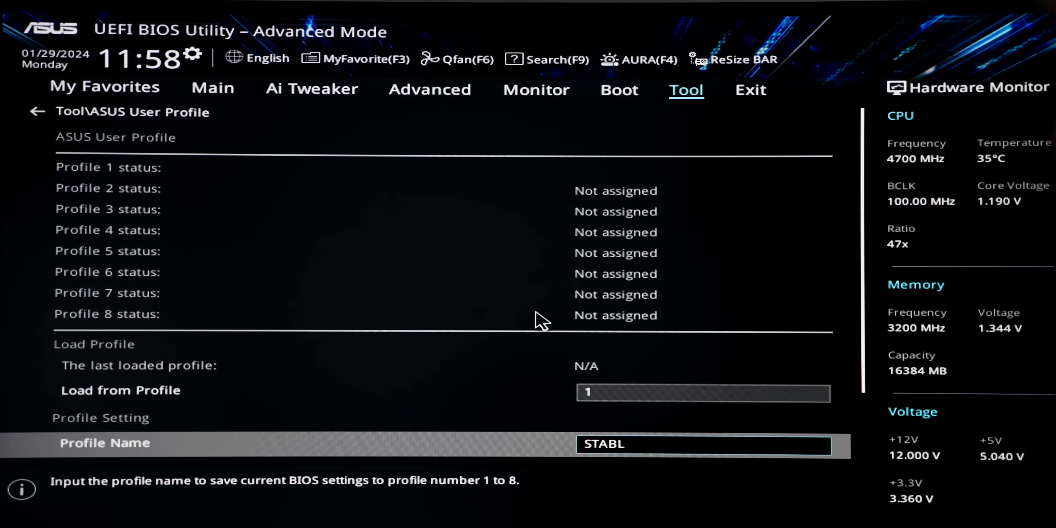